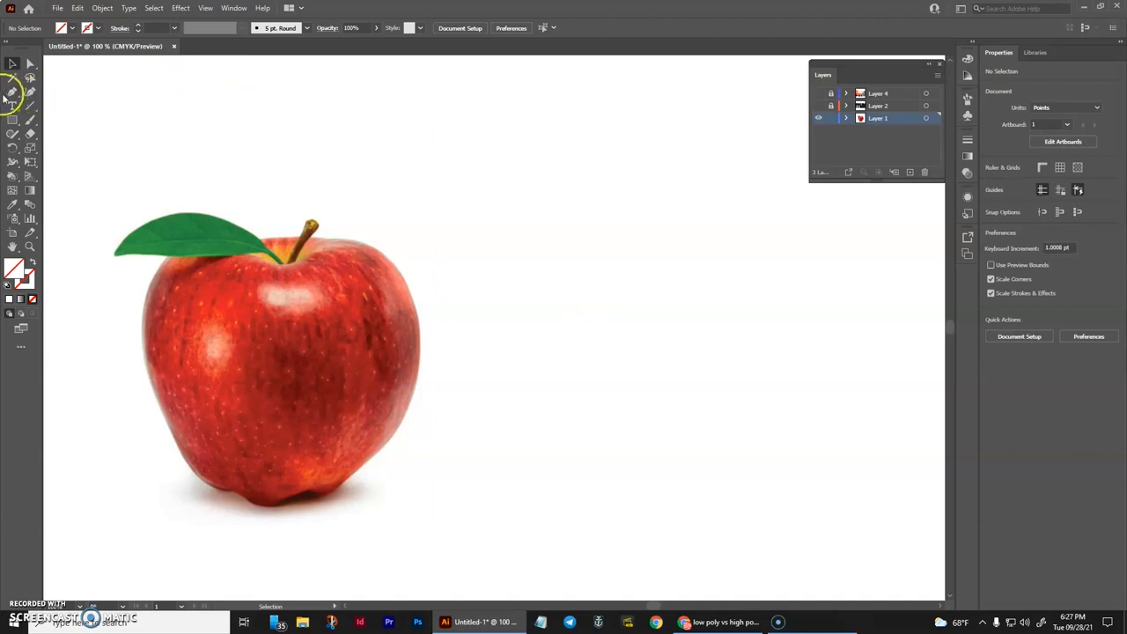
Switch to the Pen tool with default colours and no fill, stroke only.
left_click(12, 91)
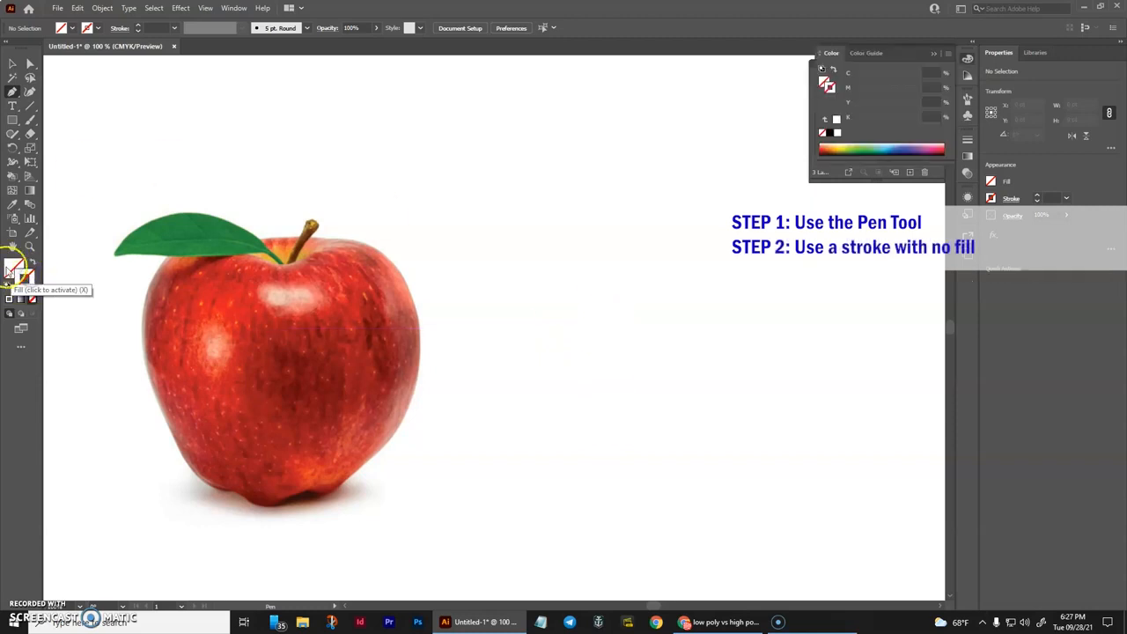
mouse_move(14, 280)
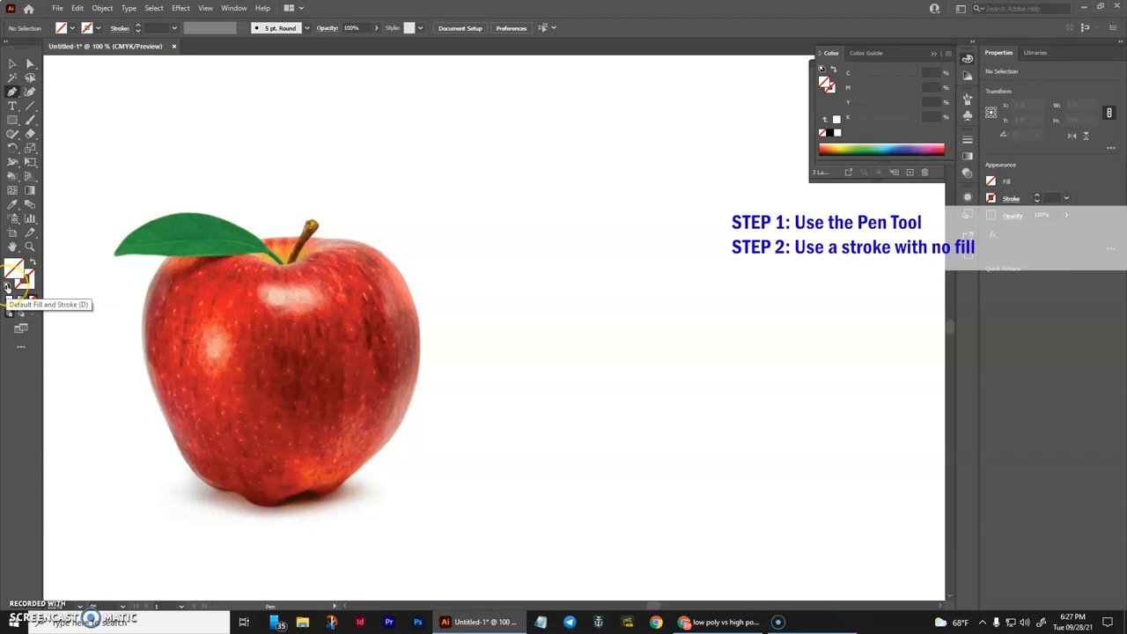
left_click(14, 280)
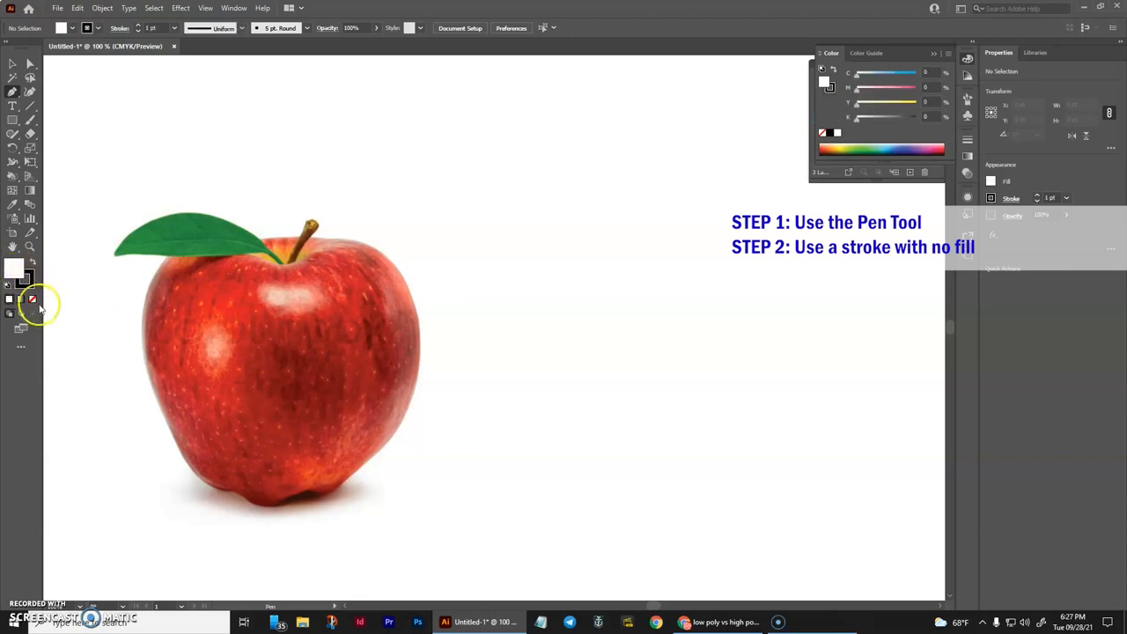
left_click(31, 300)
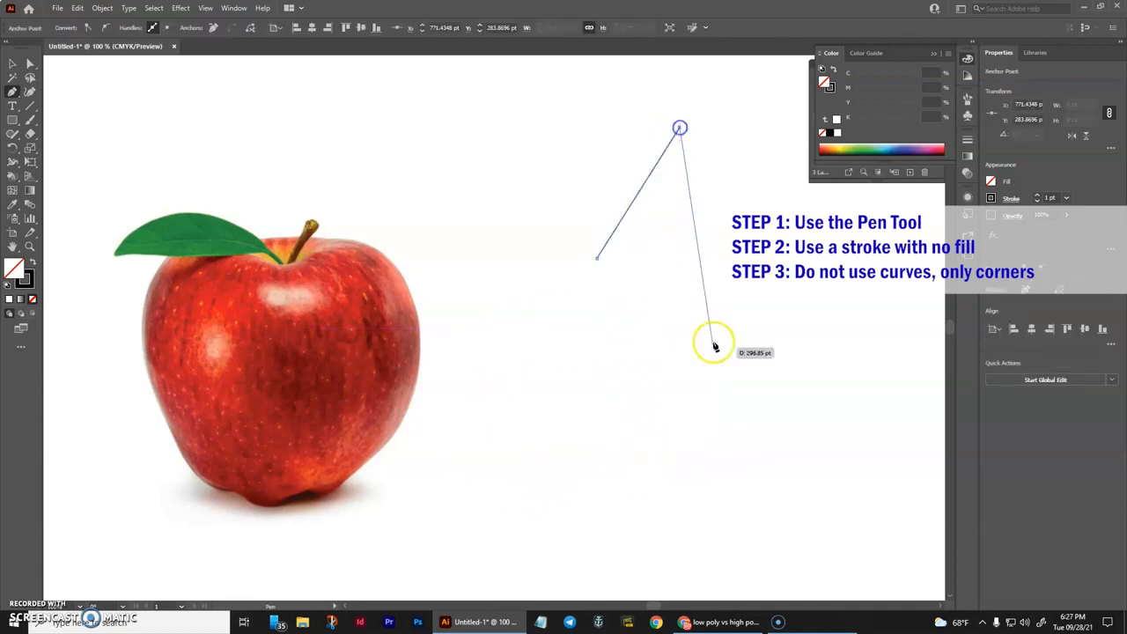
Make the apple photo's Layer 1 a template with dimmed images and confirm.
left_click(713, 346)
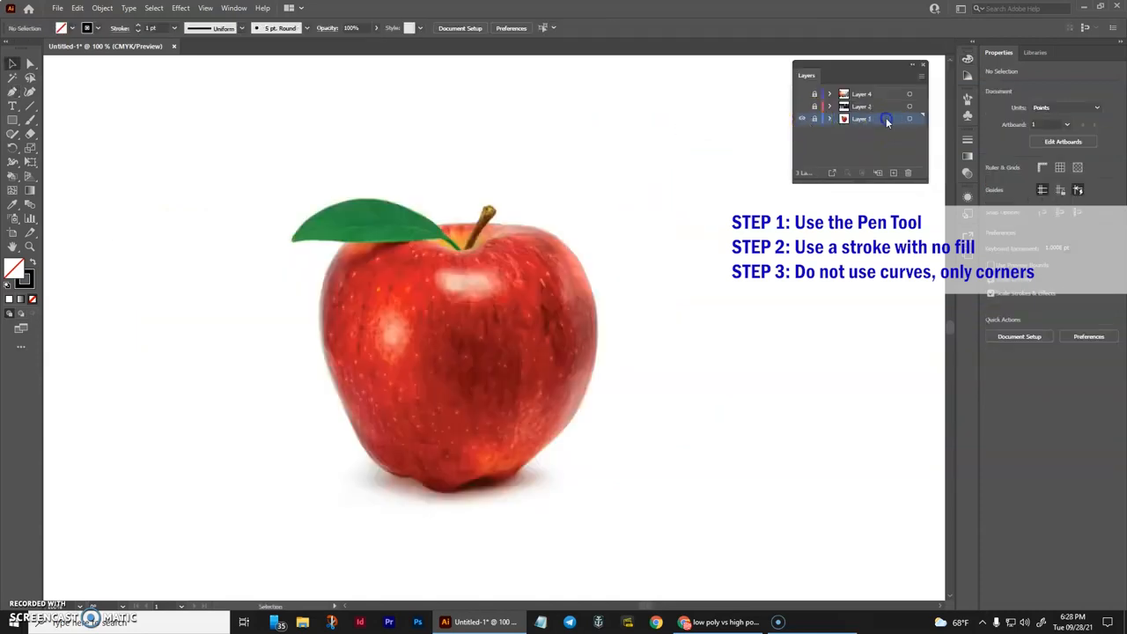
double_click(859, 120)
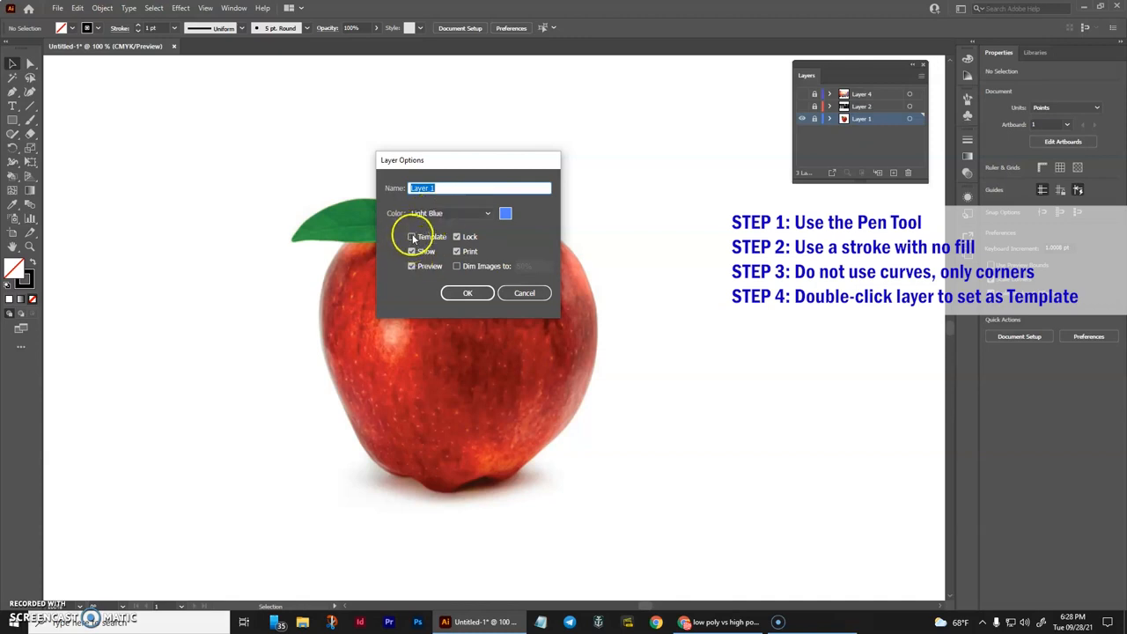
left_click(412, 236)
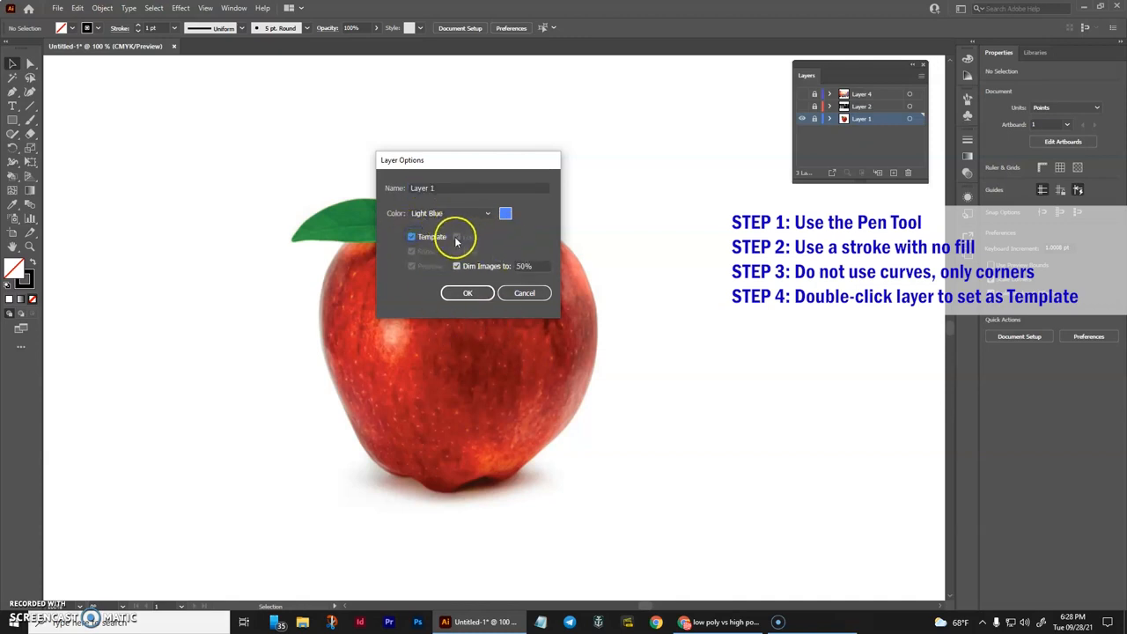
left_click(468, 292)
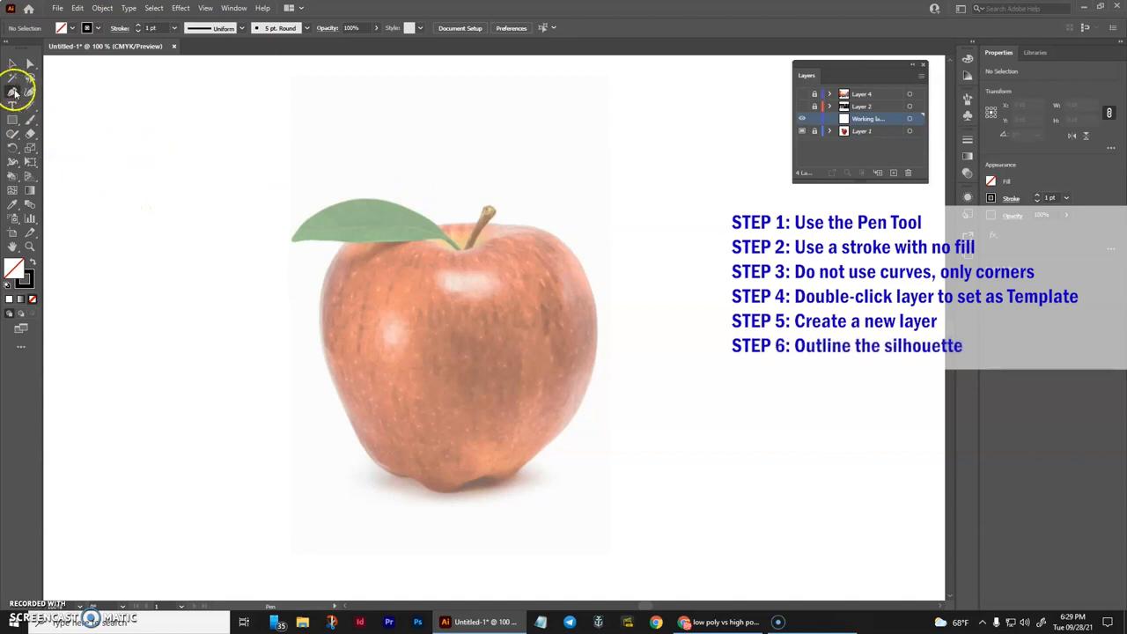
mouse_move(359, 198)
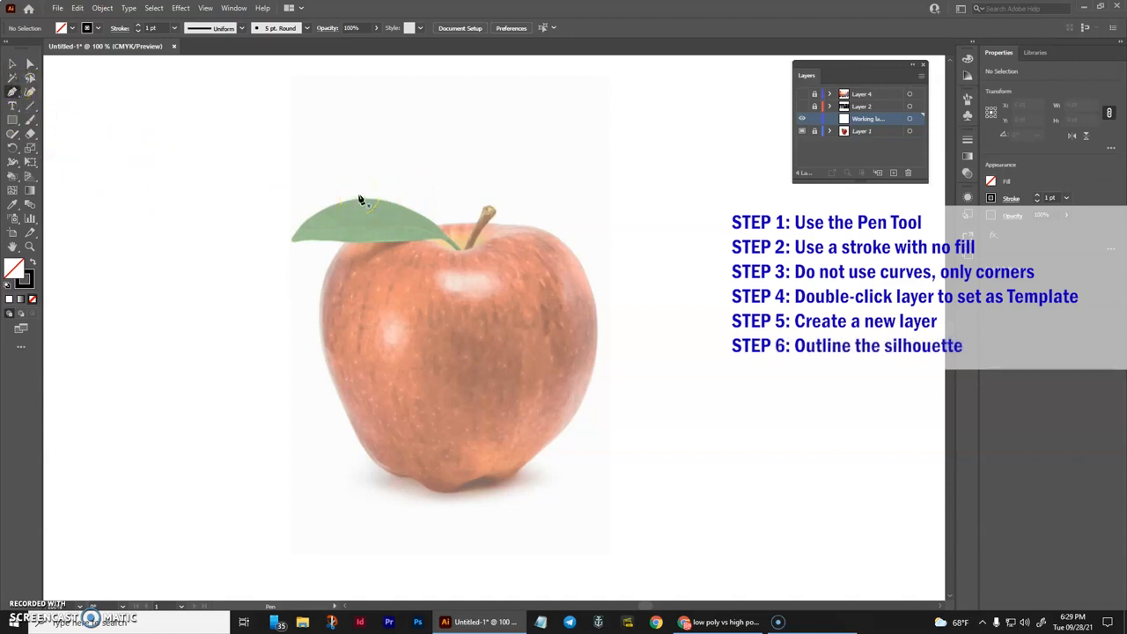
mouse_move(384, 261)
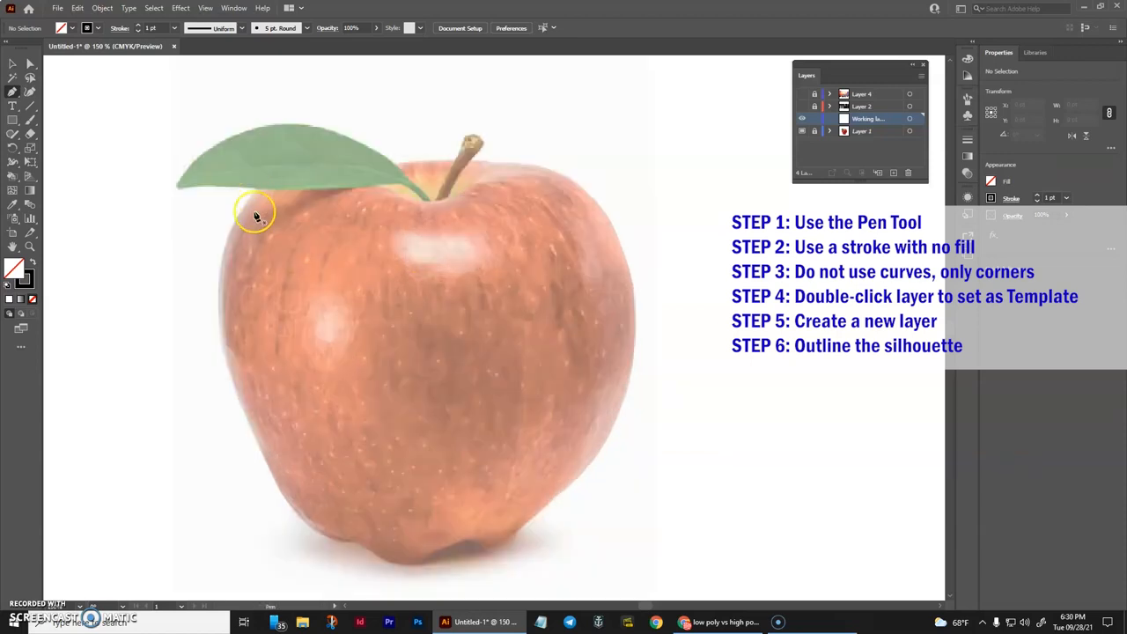
mouse_move(291, 195)
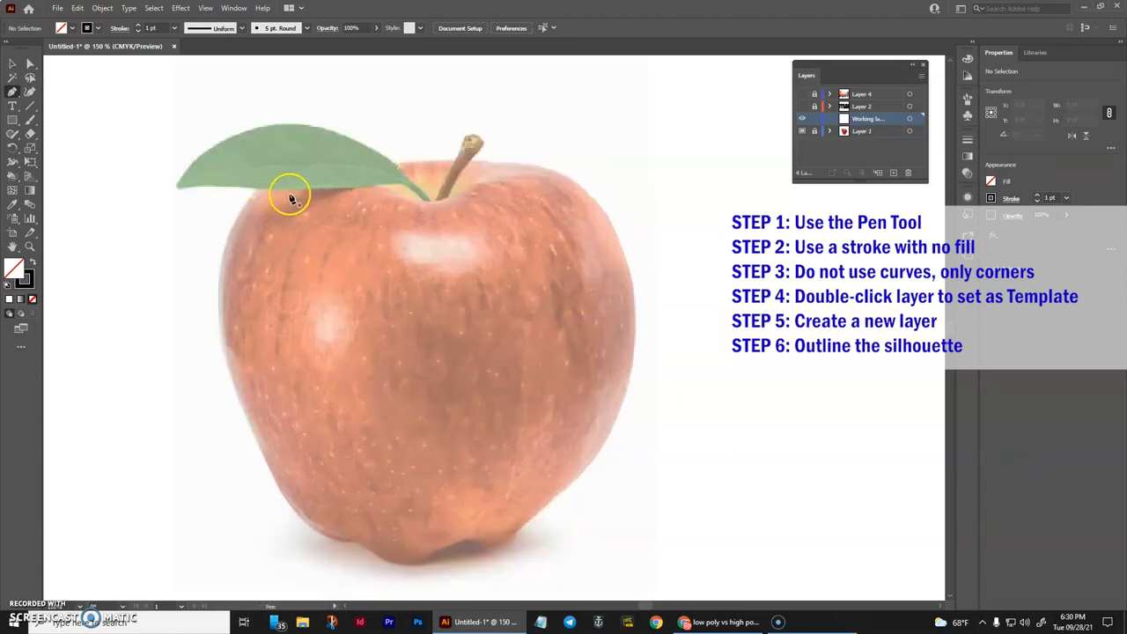
mouse_move(286, 207)
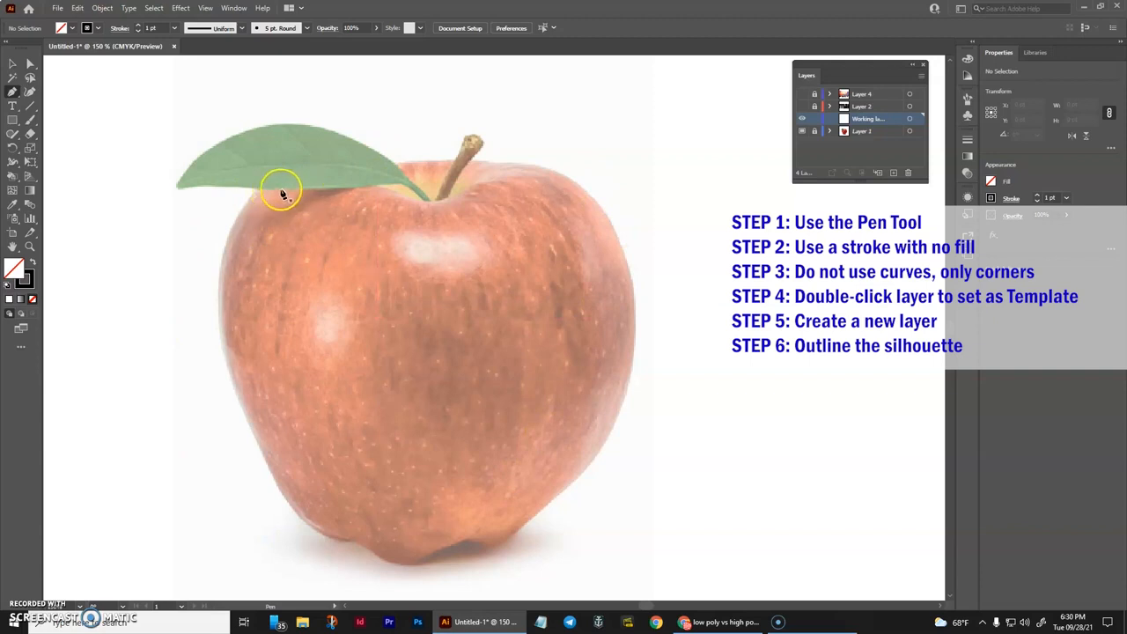
mouse_move(440, 170)
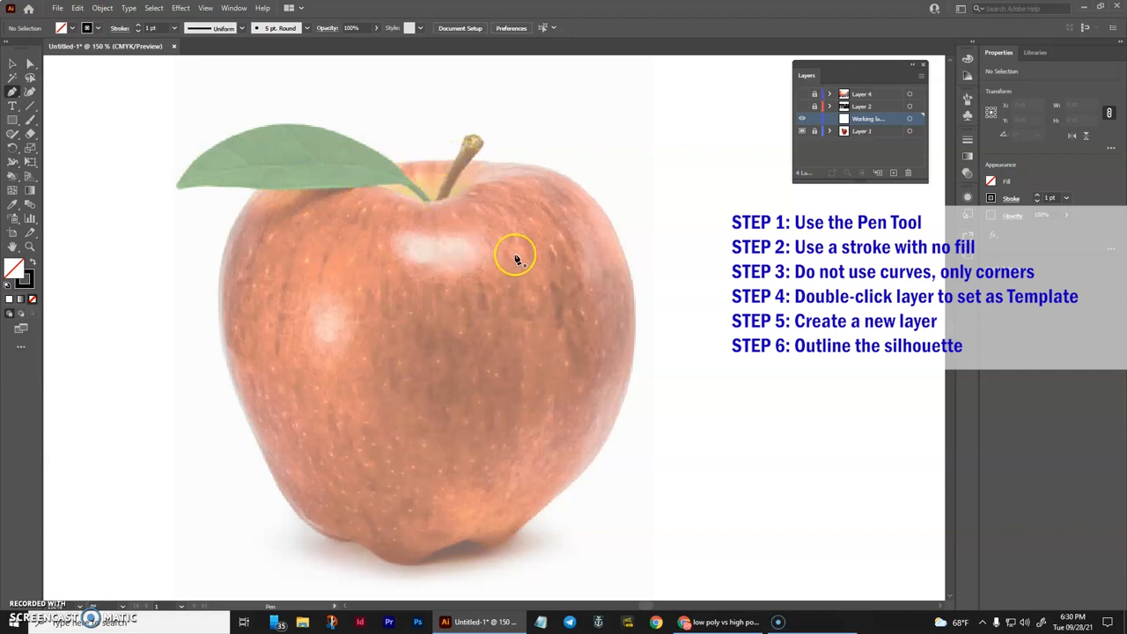
mouse_move(467, 293)
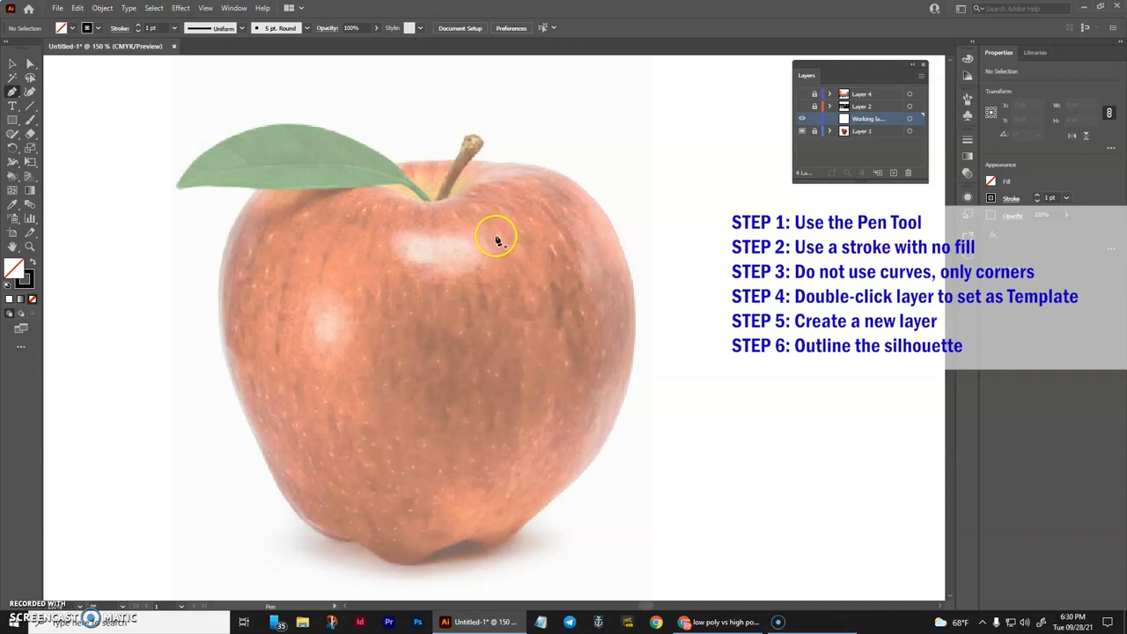
mouse_move(366, 273)
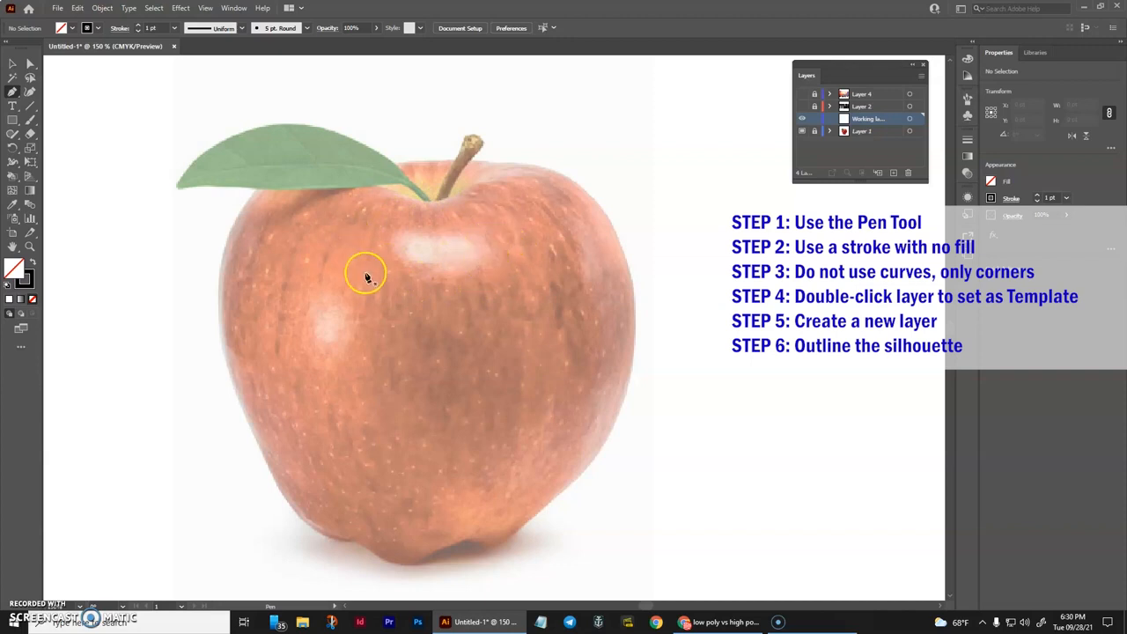
mouse_move(397, 396)
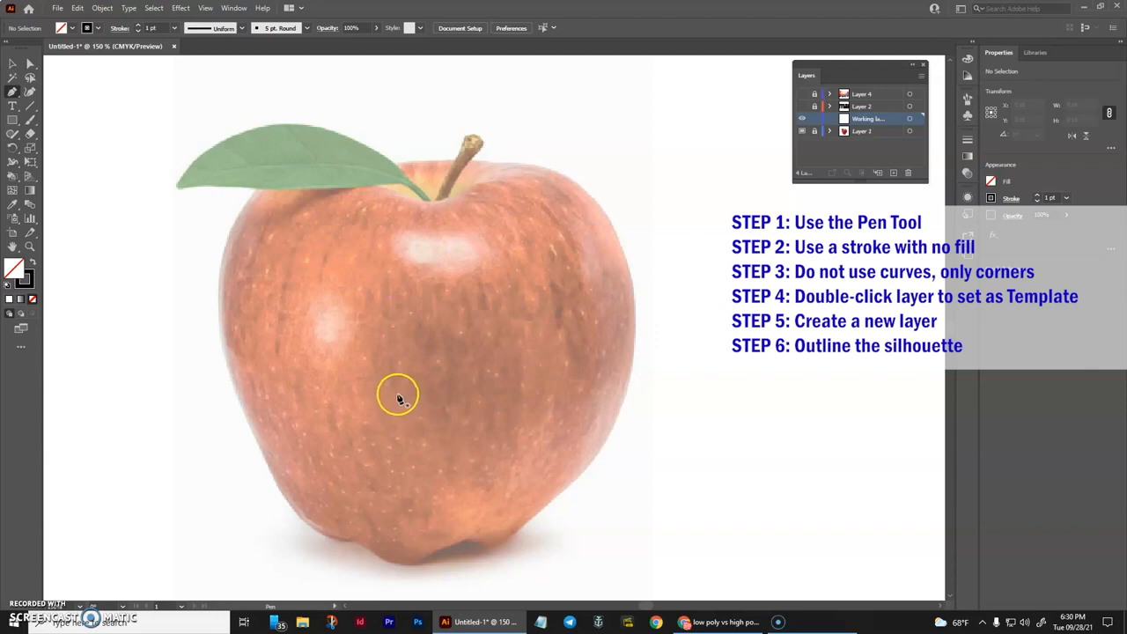
mouse_move(259, 194)
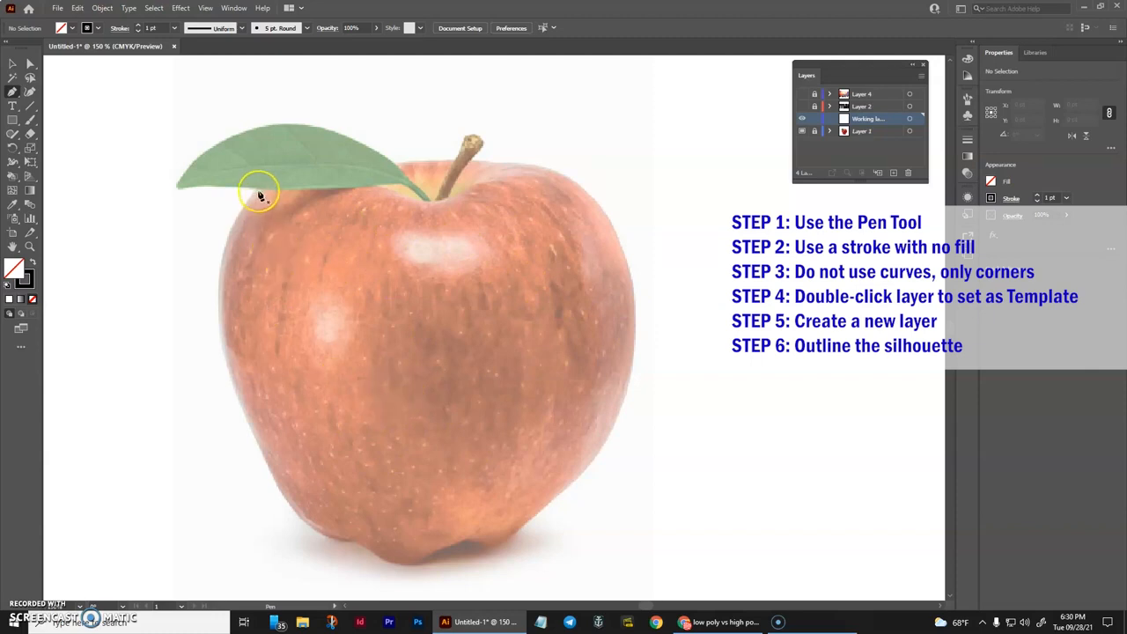
mouse_move(245, 200)
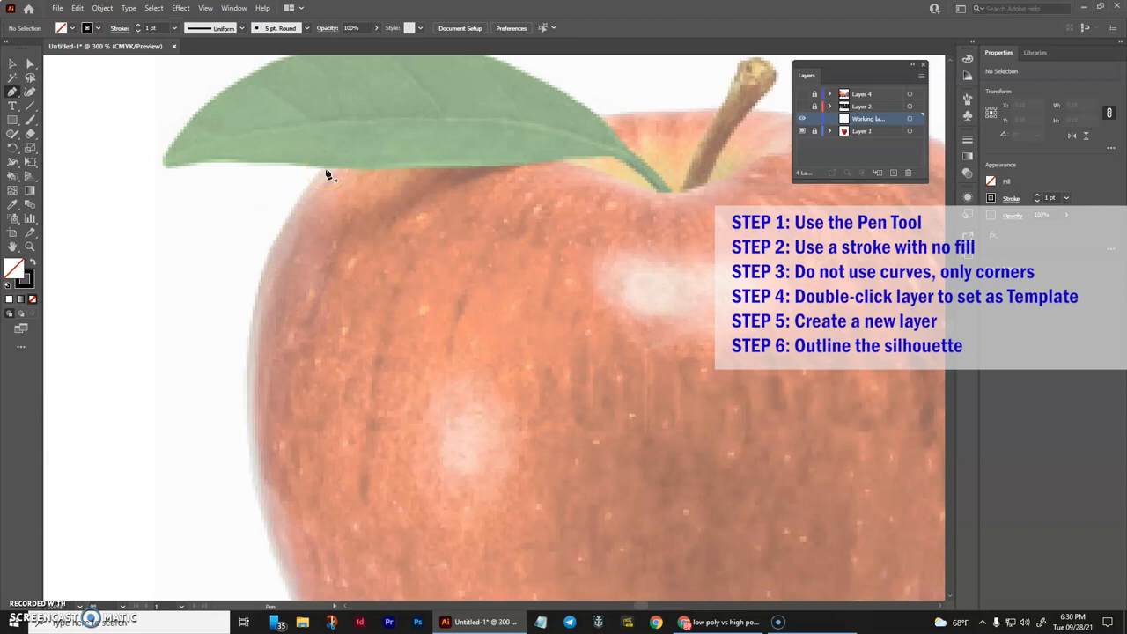
Place corner anchors down the apple's left edge to start the black outline.
left_click(254, 296)
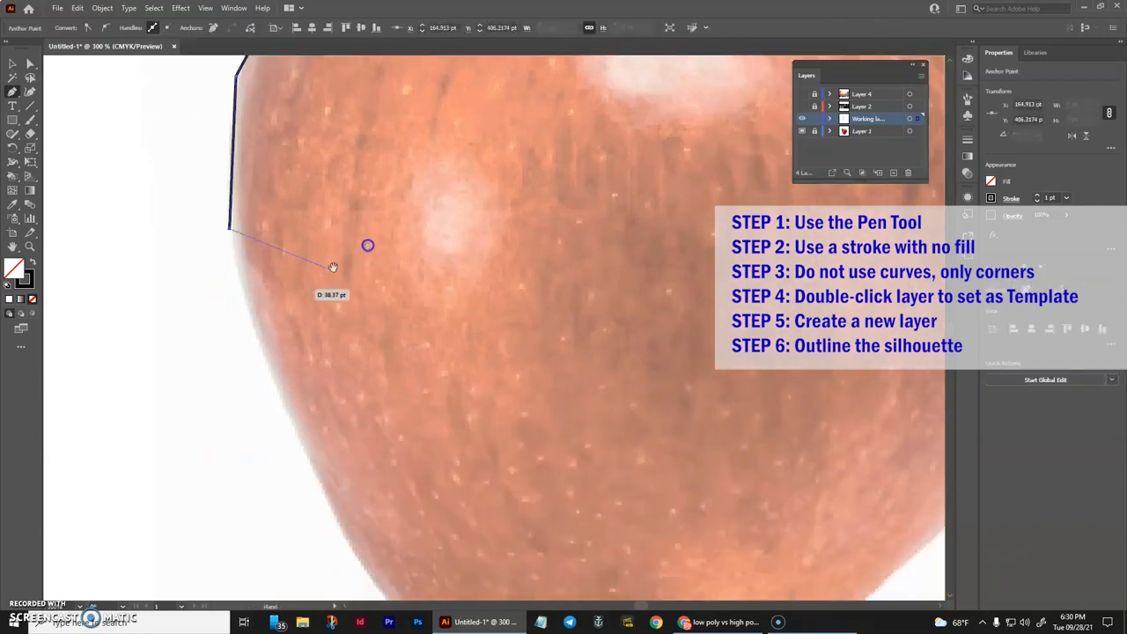
left_click(377, 427)
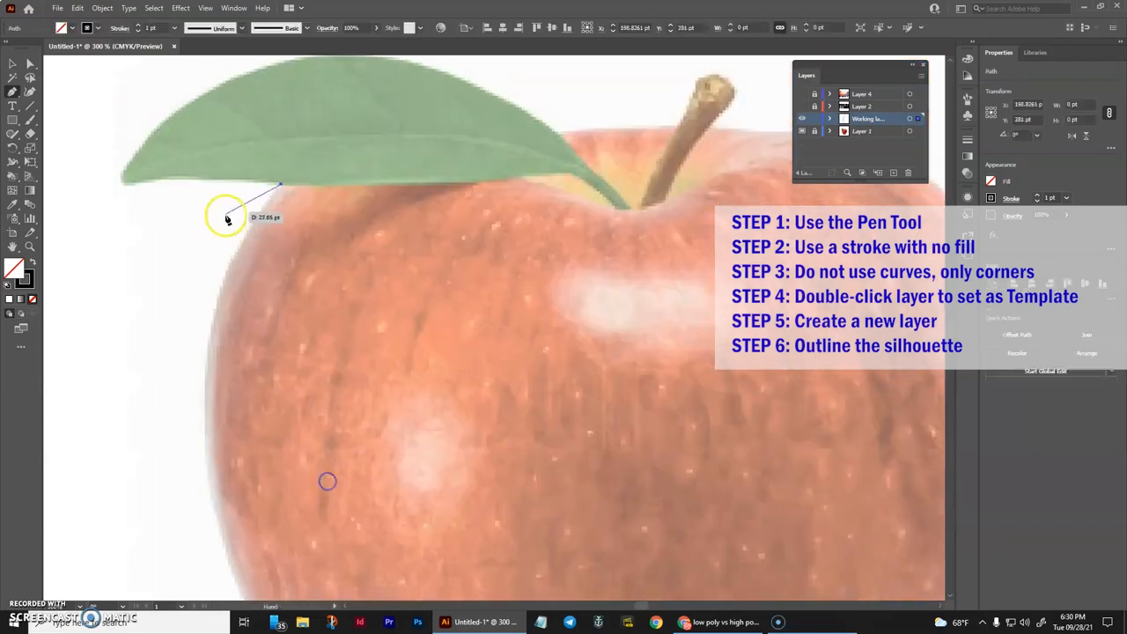
left_click(215, 313)
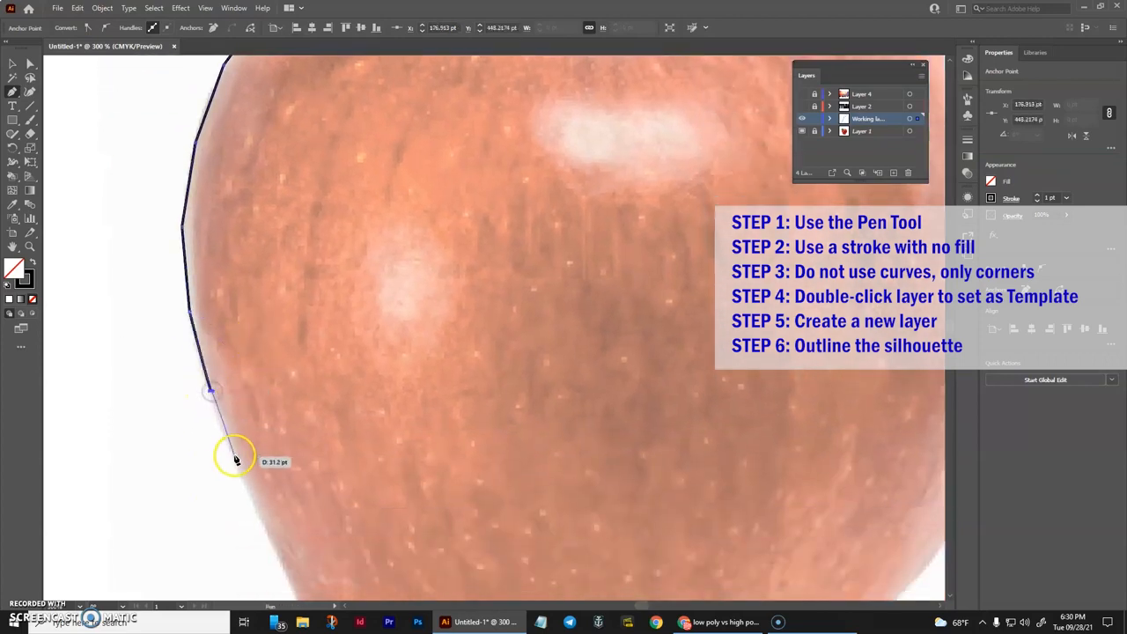
left_click(209, 391)
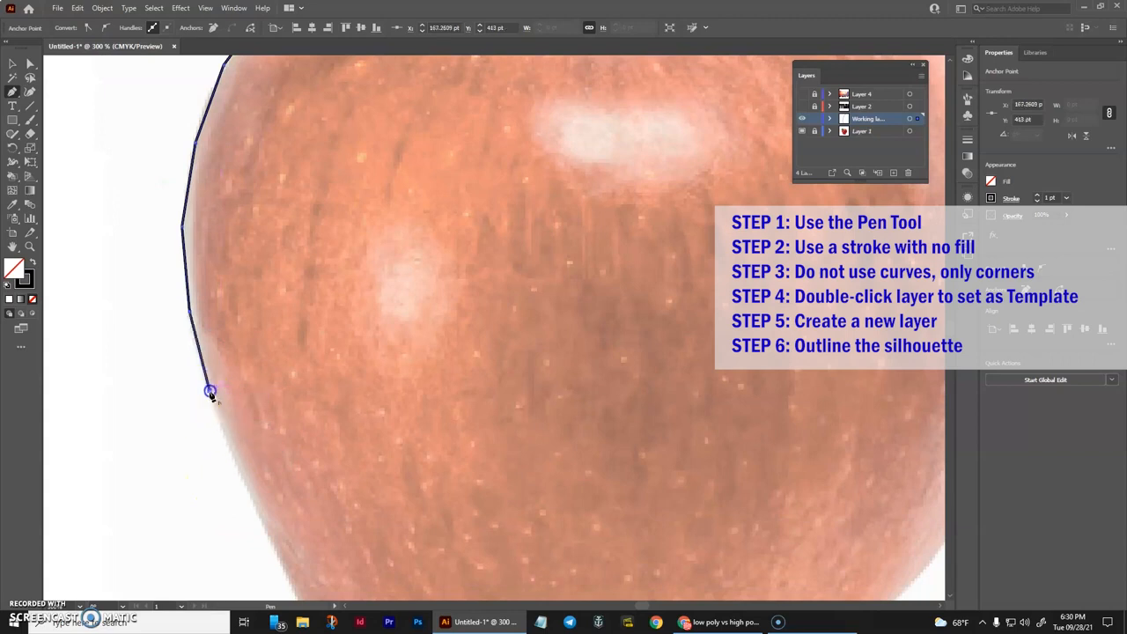
left_click(267, 519)
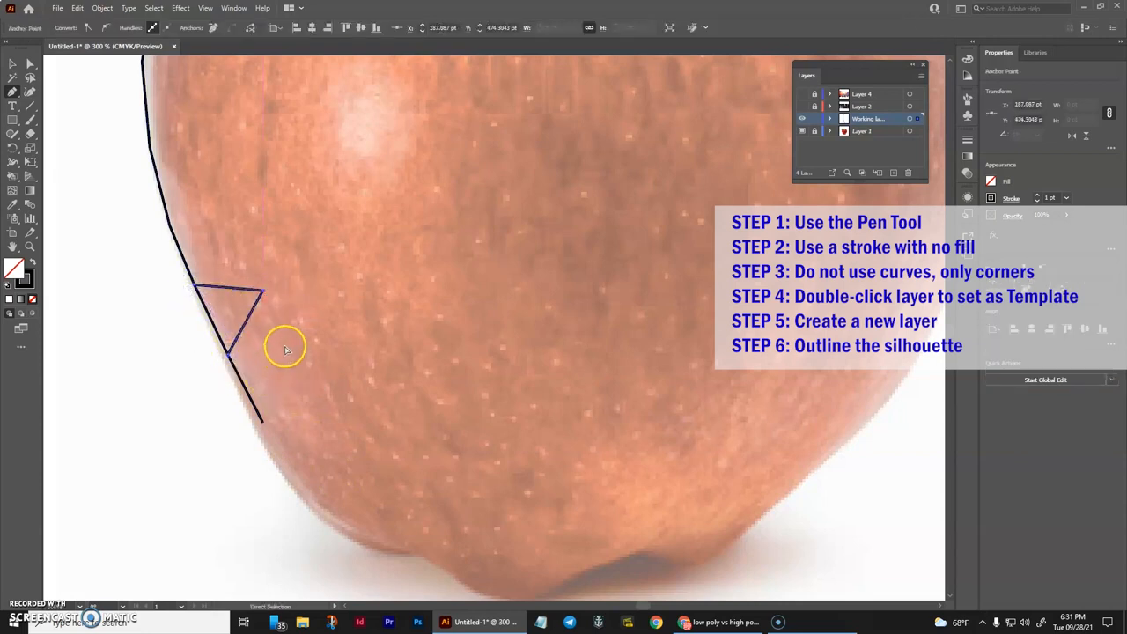
left_click(264, 433)
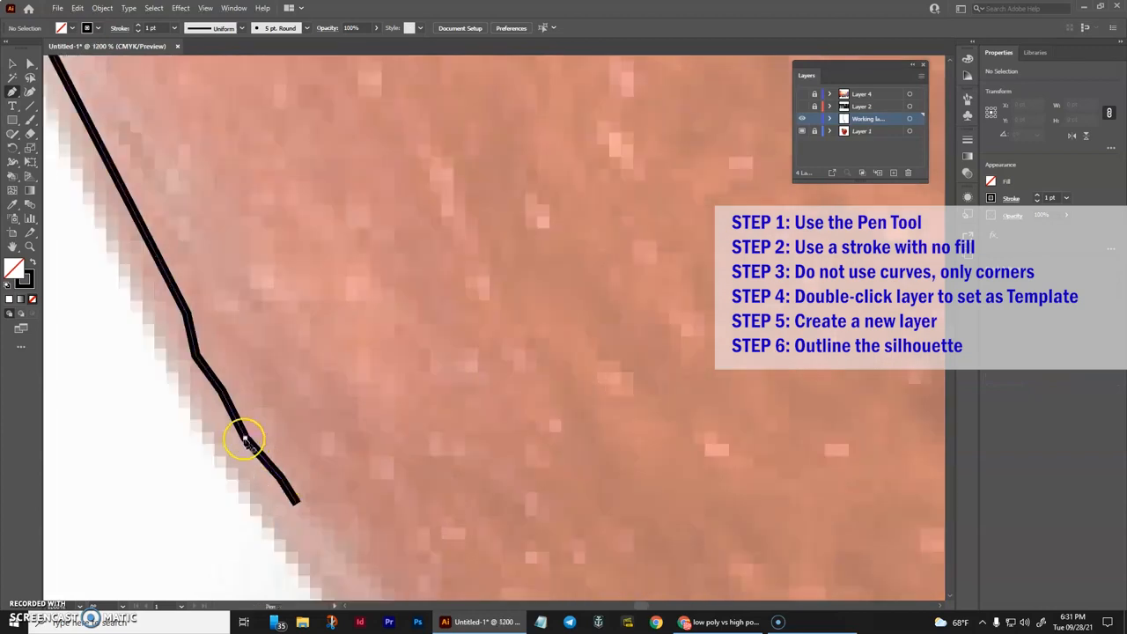
left_click(236, 394)
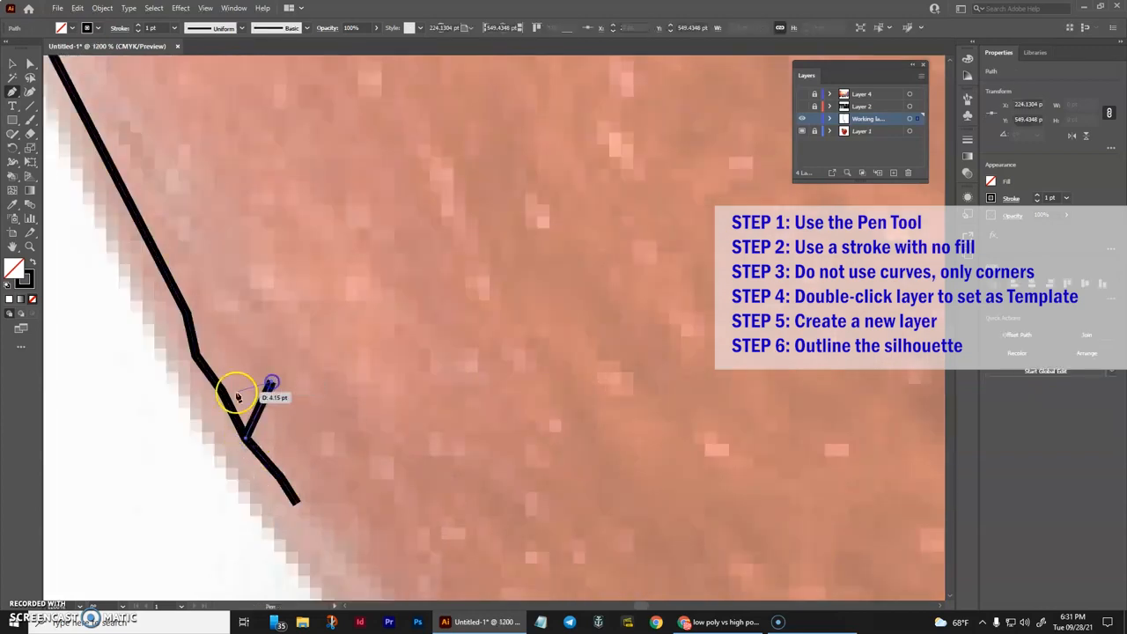
left_click(317, 257)
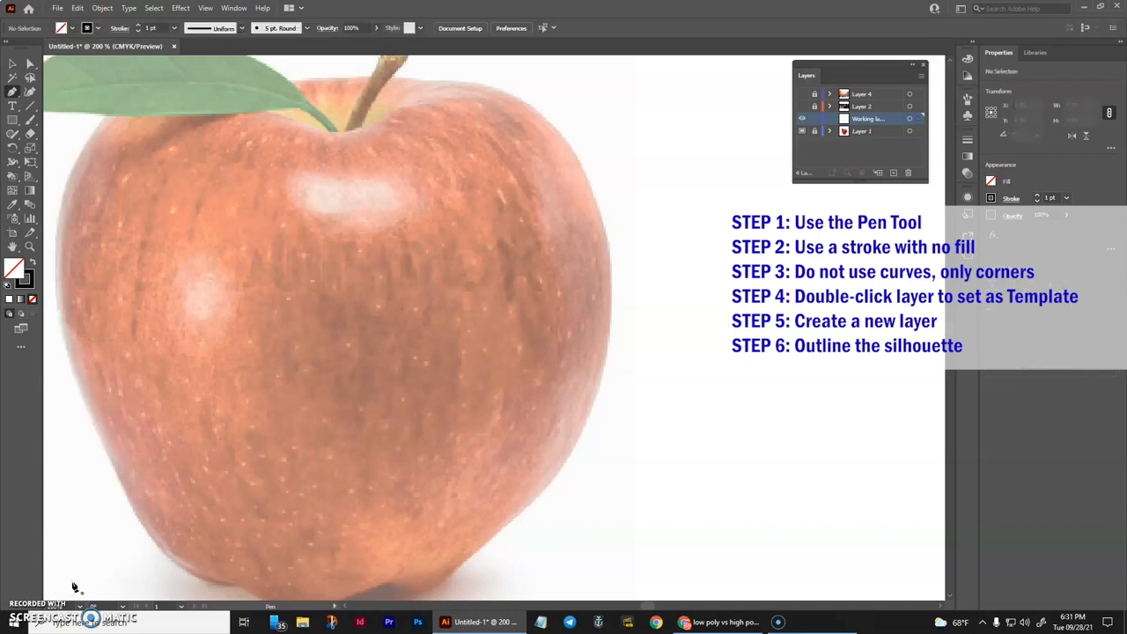
Extend the corner-only outline across the bottom and up the apple's right side.
left_click(162, 246)
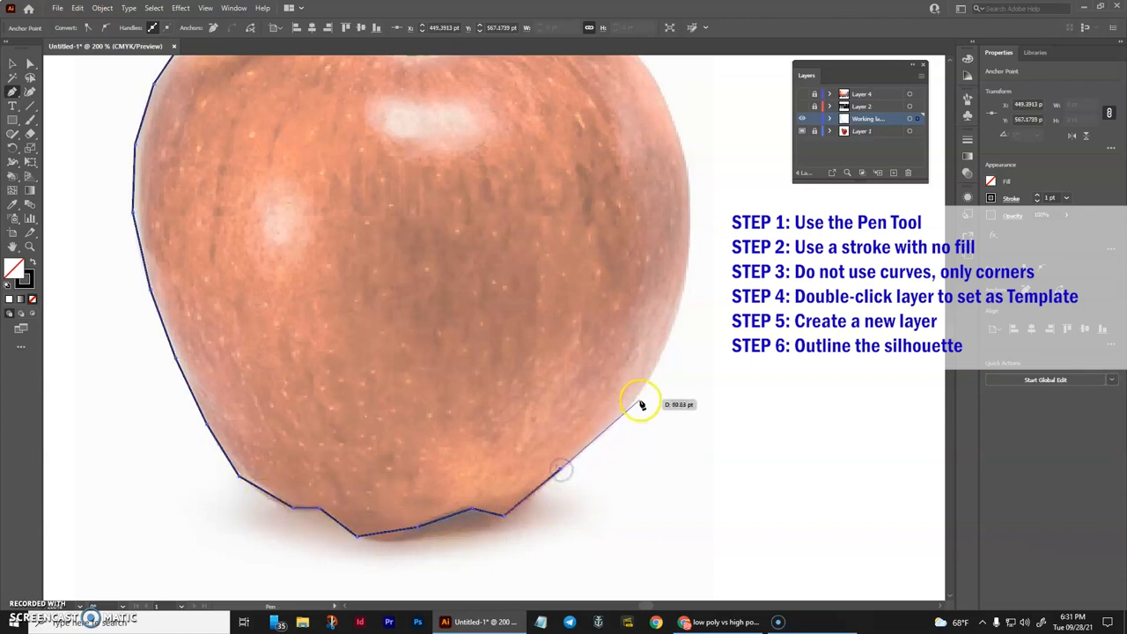
left_click(676, 321)
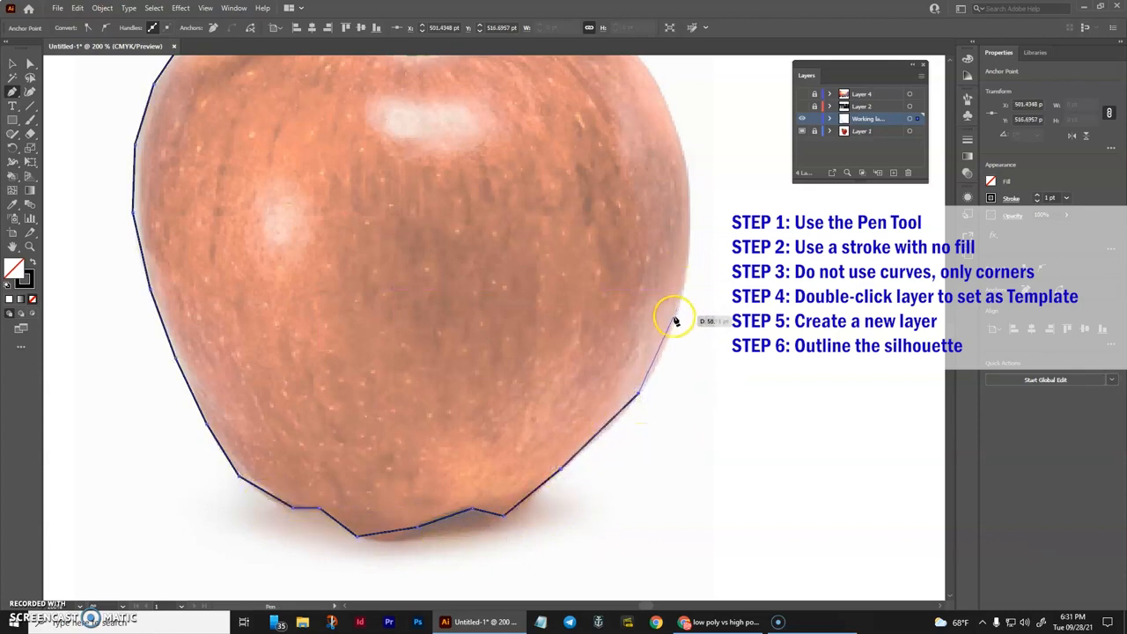
left_click(690, 220)
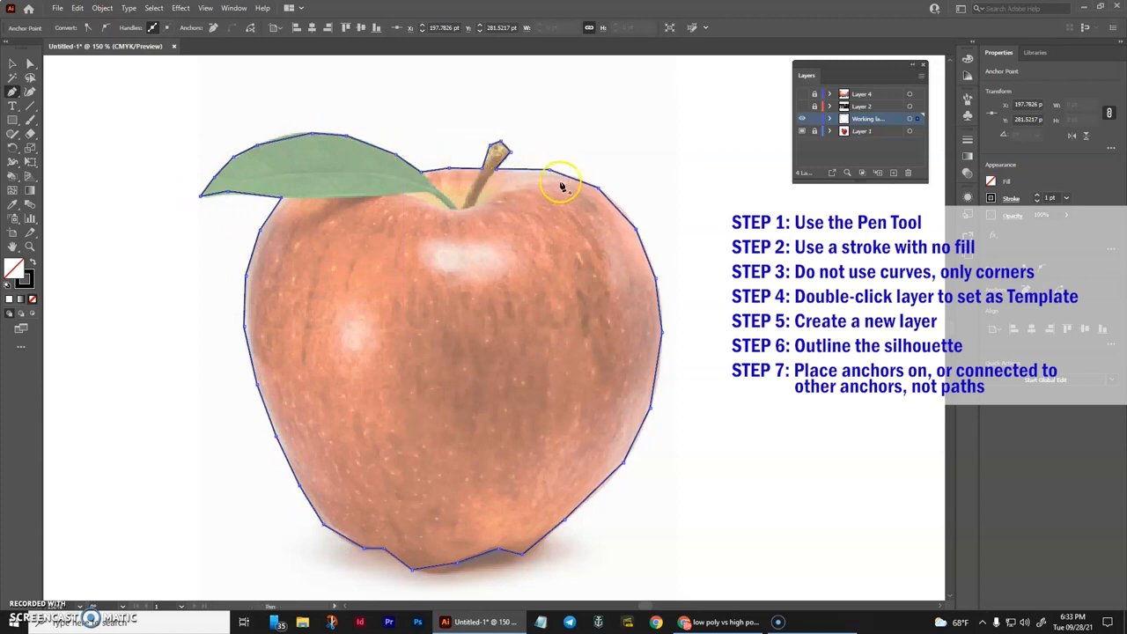
mouse_move(641, 535)
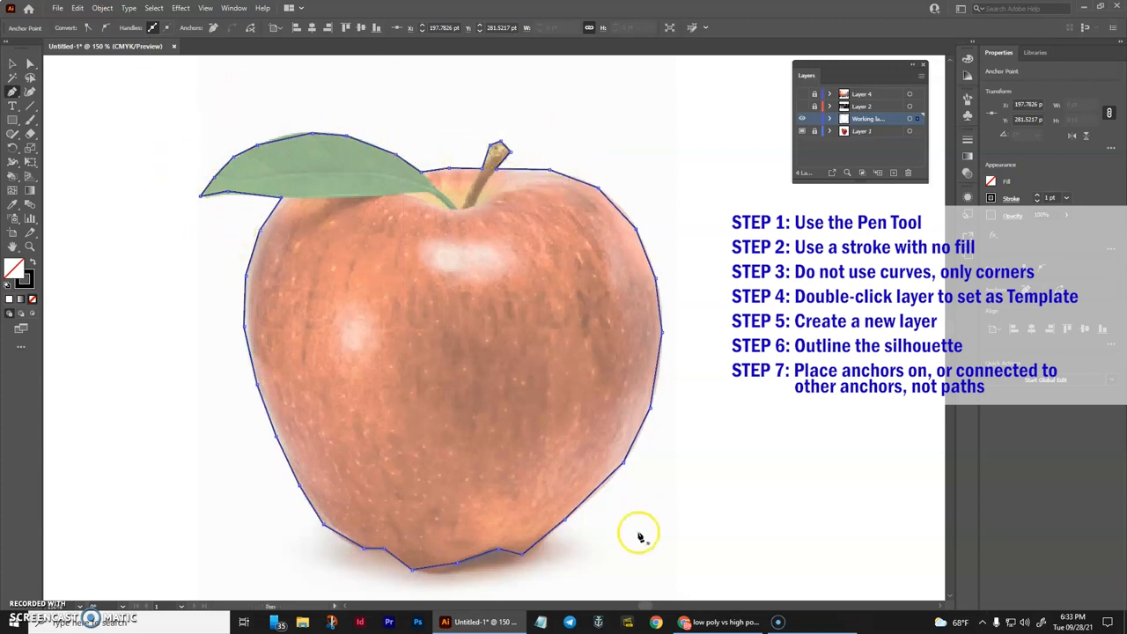
mouse_move(266, 195)
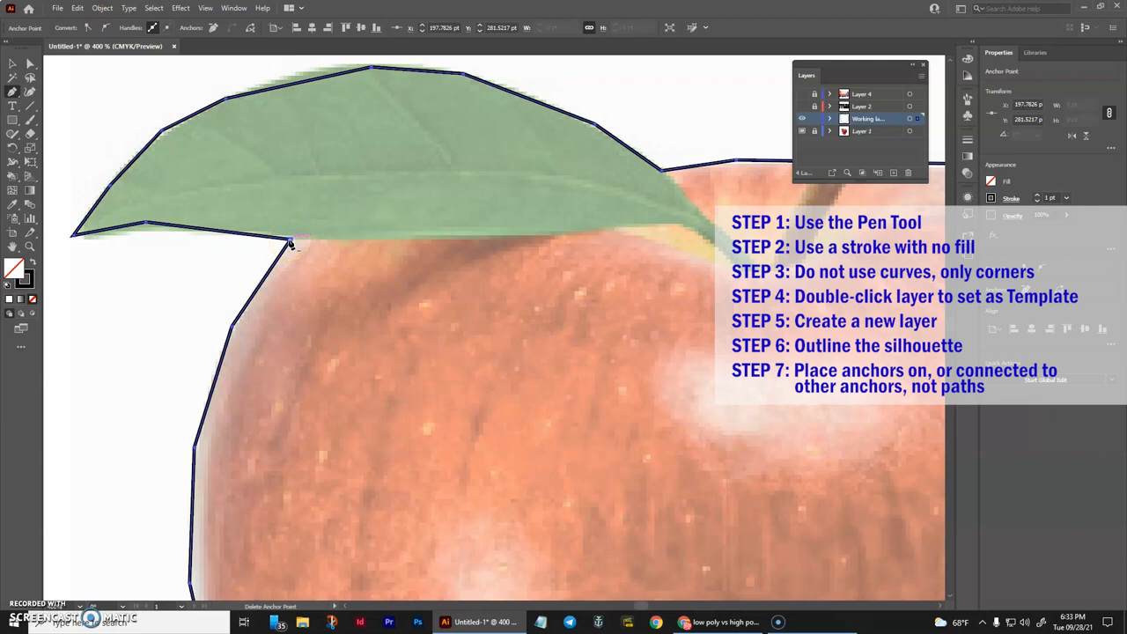
Set the corner anchor where the leaf meets the apple's shoulder.
left_click(290, 243)
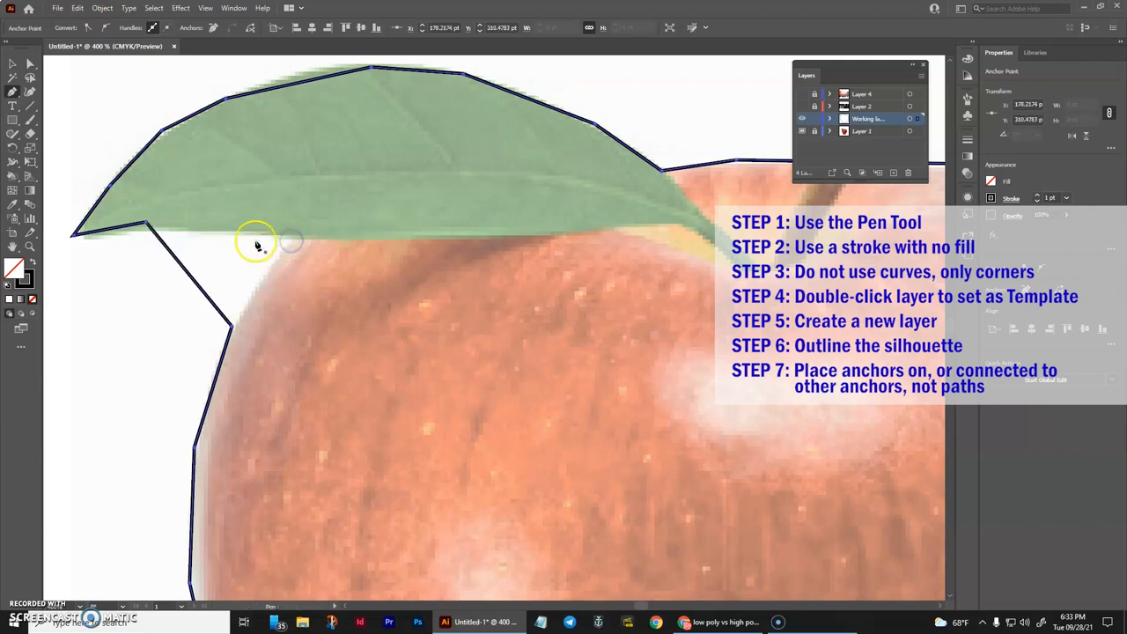
mouse_move(280, 275)
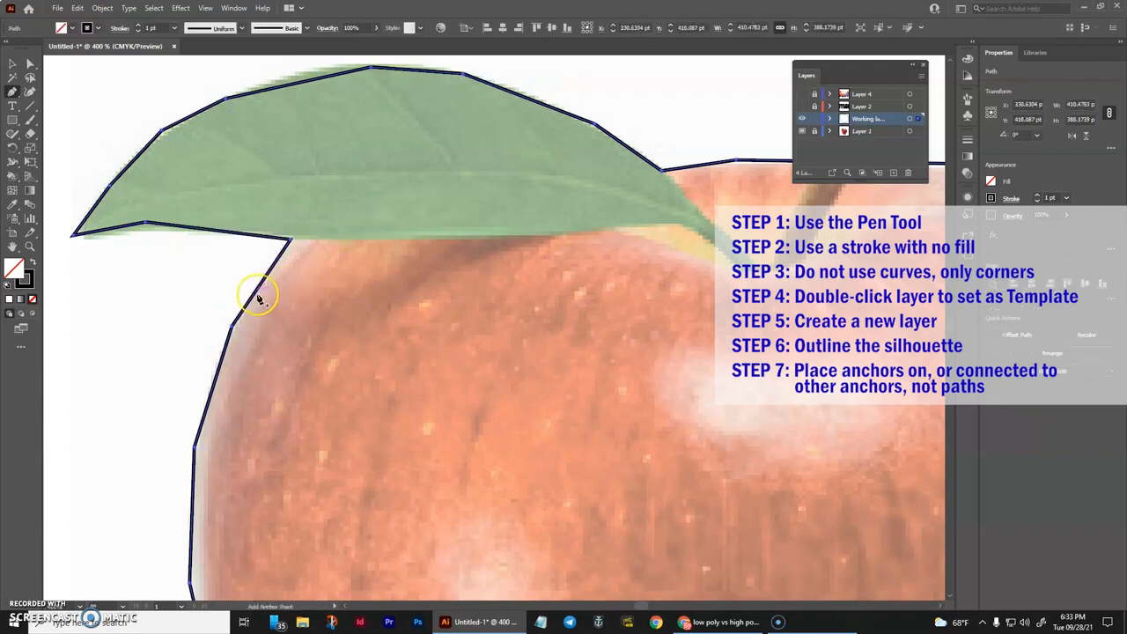
mouse_move(261, 300)
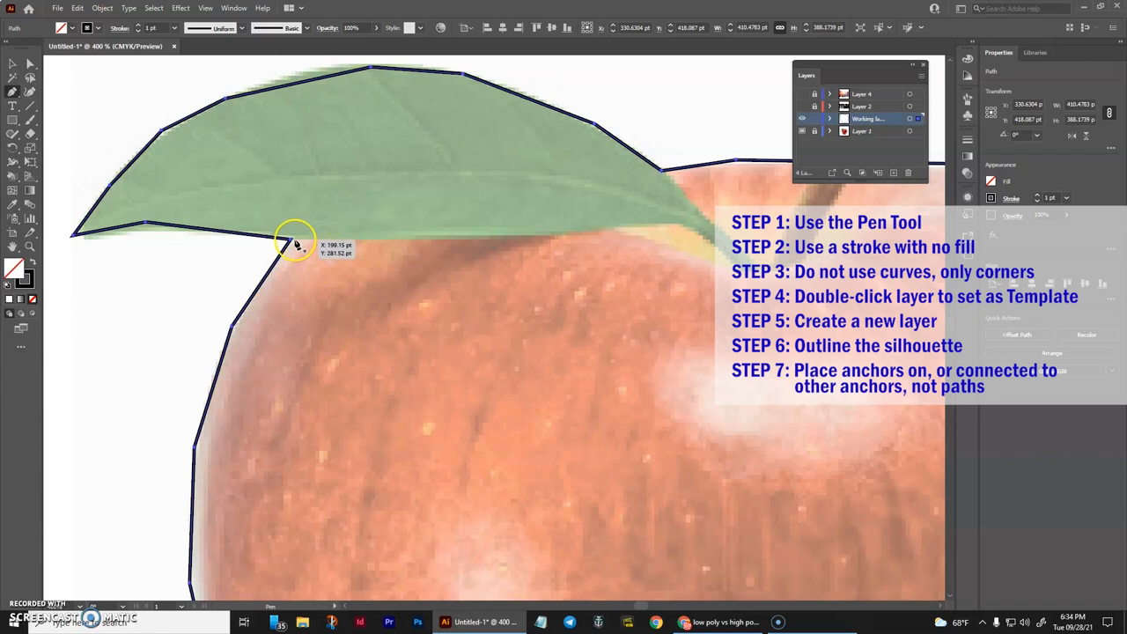
Trace the leaf's lower edge toward the stem and adjust its anchor.
left_click(292, 240)
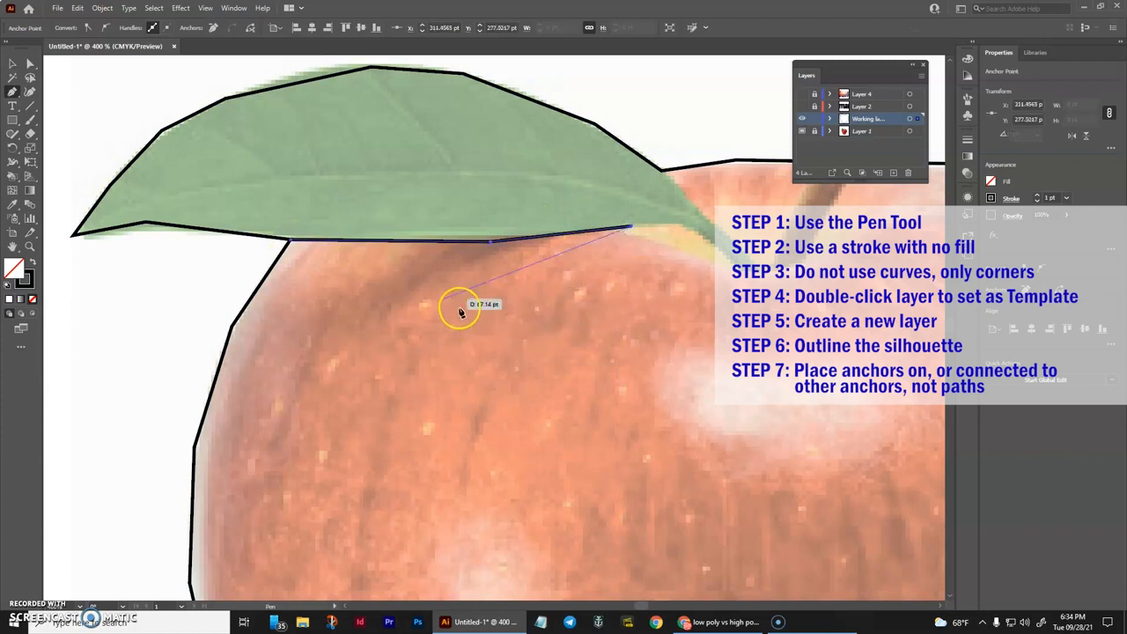
mouse_move(350, 289)
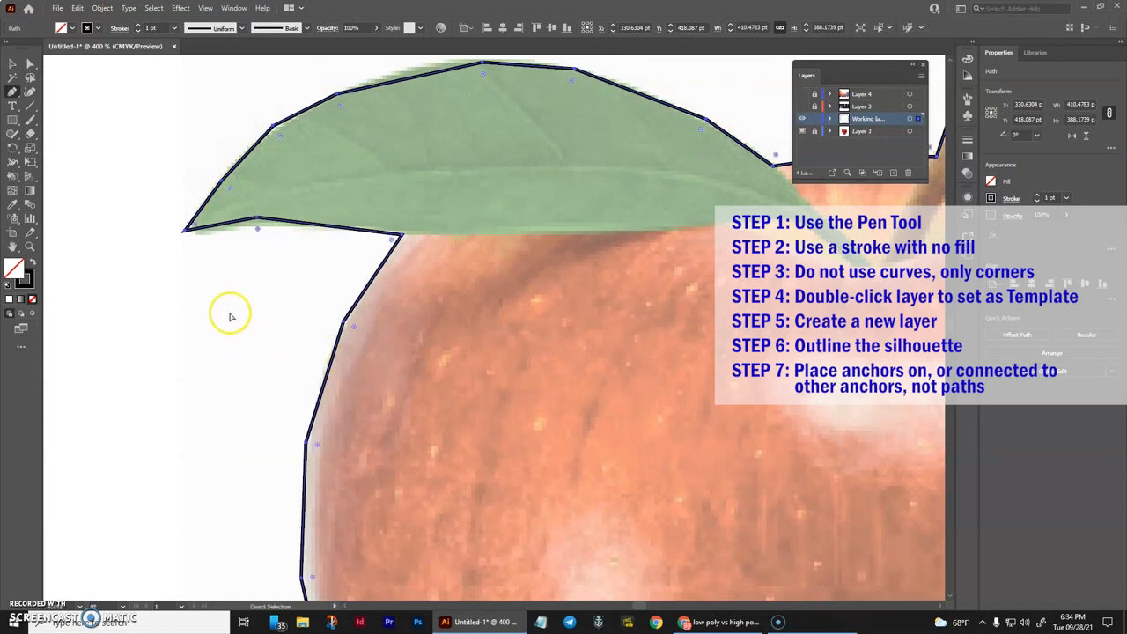
mouse_move(134, 342)
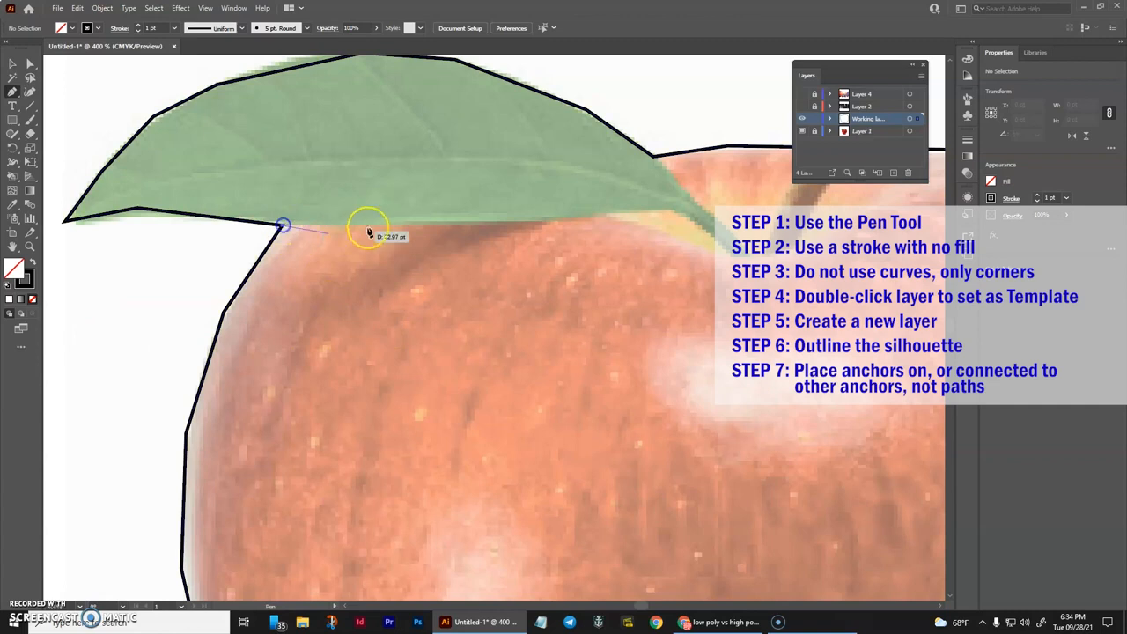
left_click(662, 209)
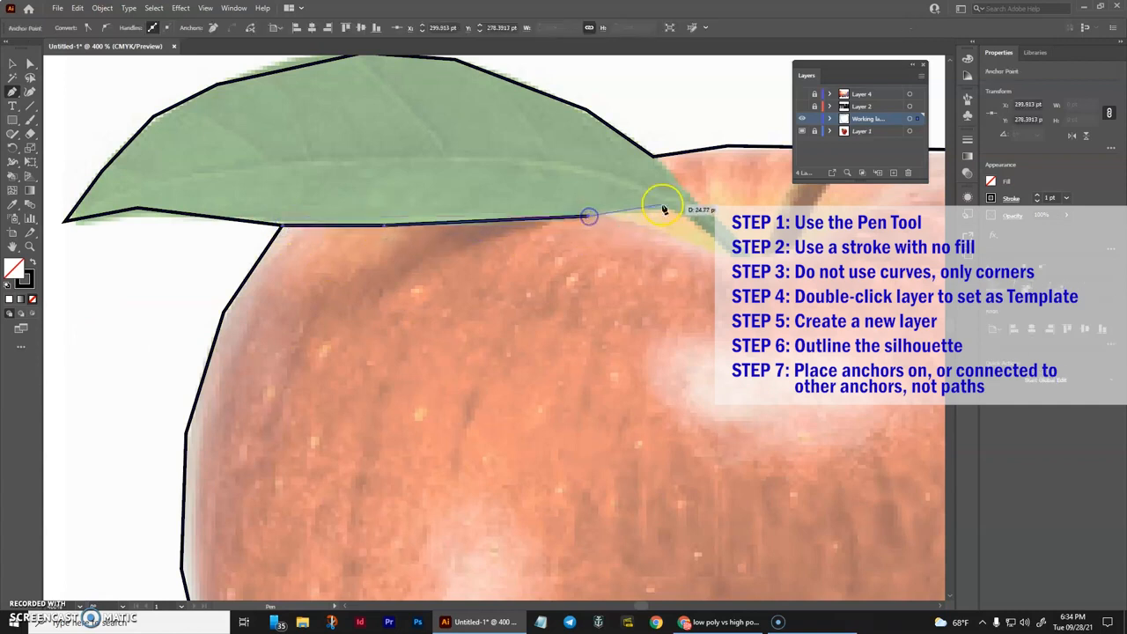
left_click(678, 218)
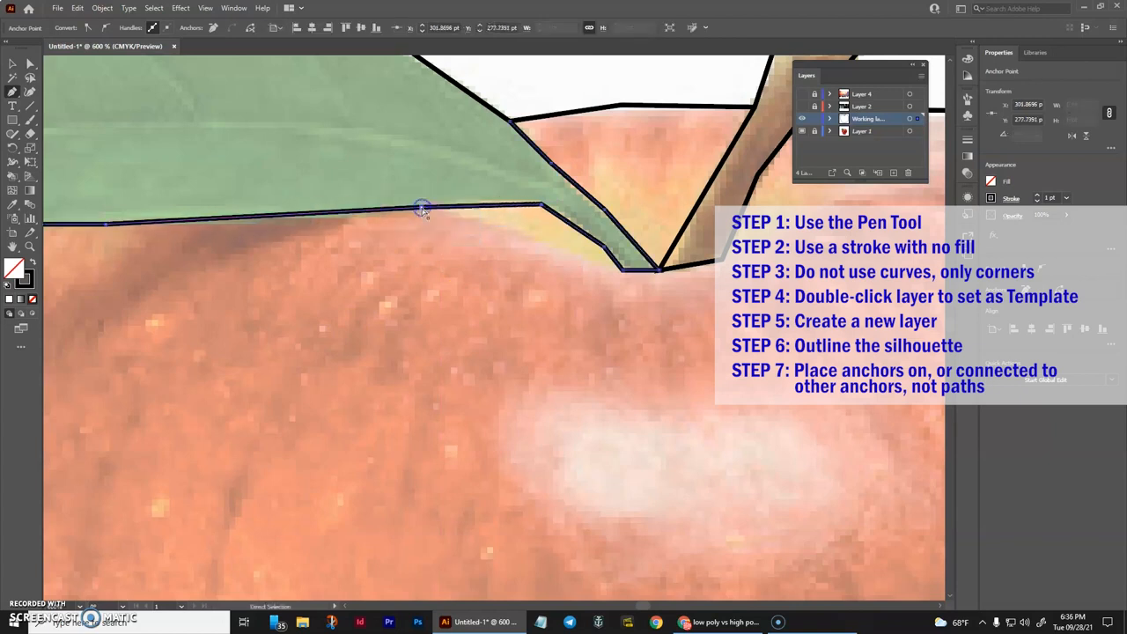
left_click_drag(421, 208, 432, 195)
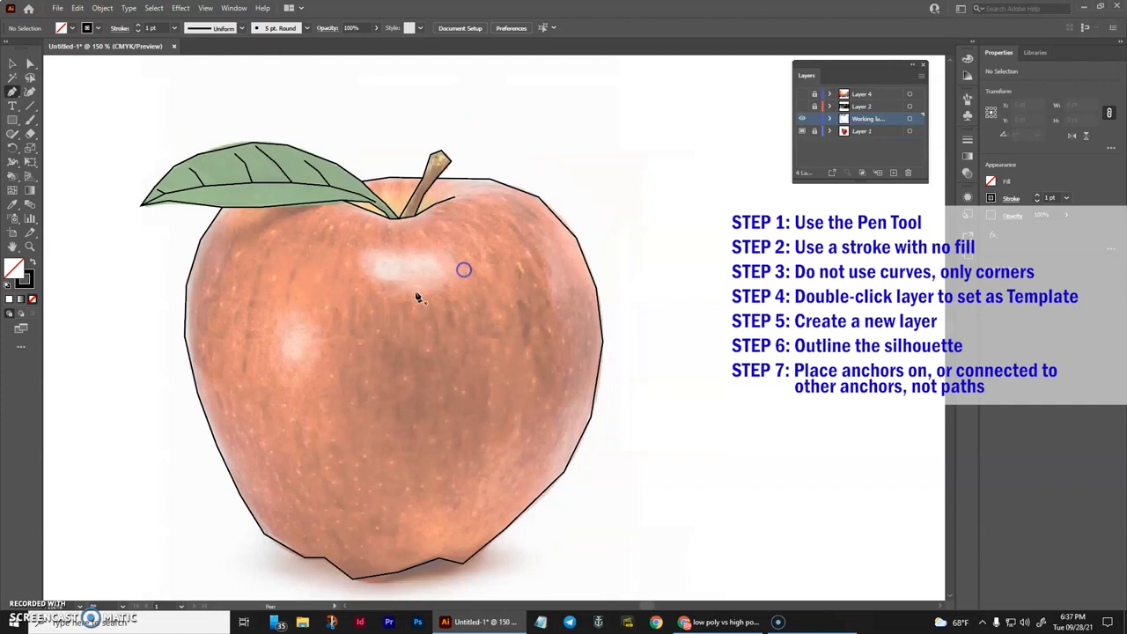
mouse_move(467, 274)
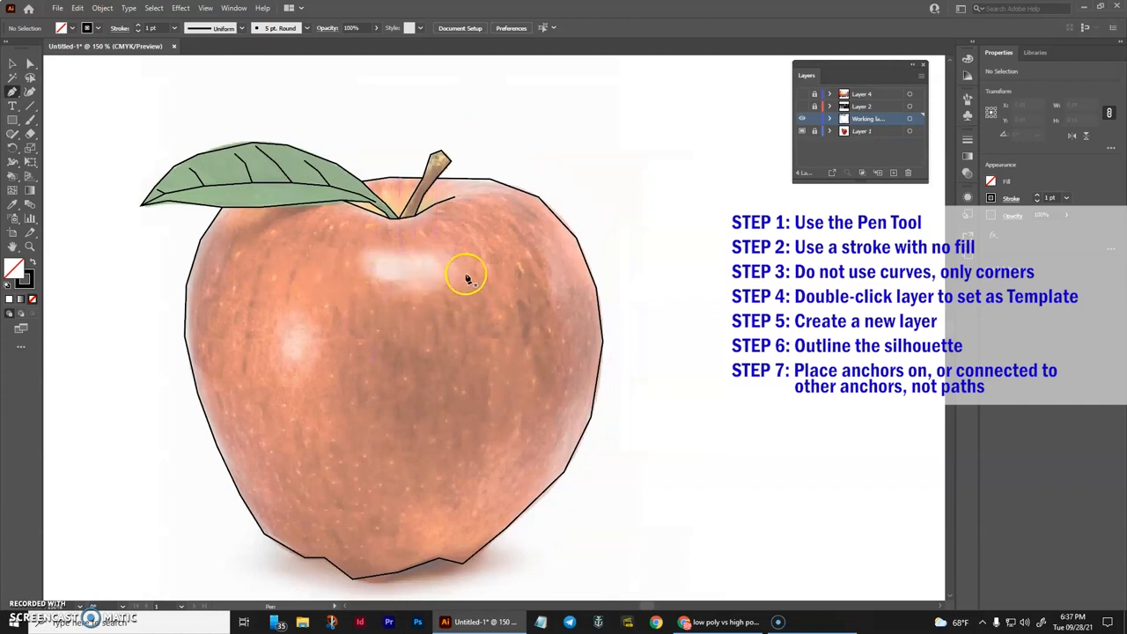
mouse_move(391, 560)
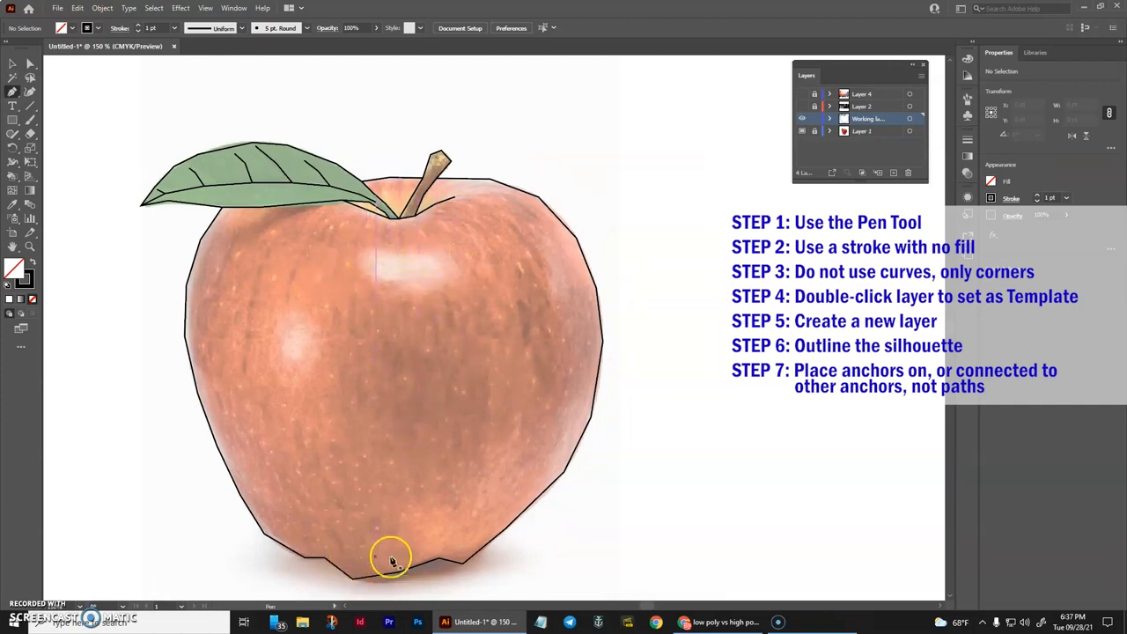
mouse_move(440, 290)
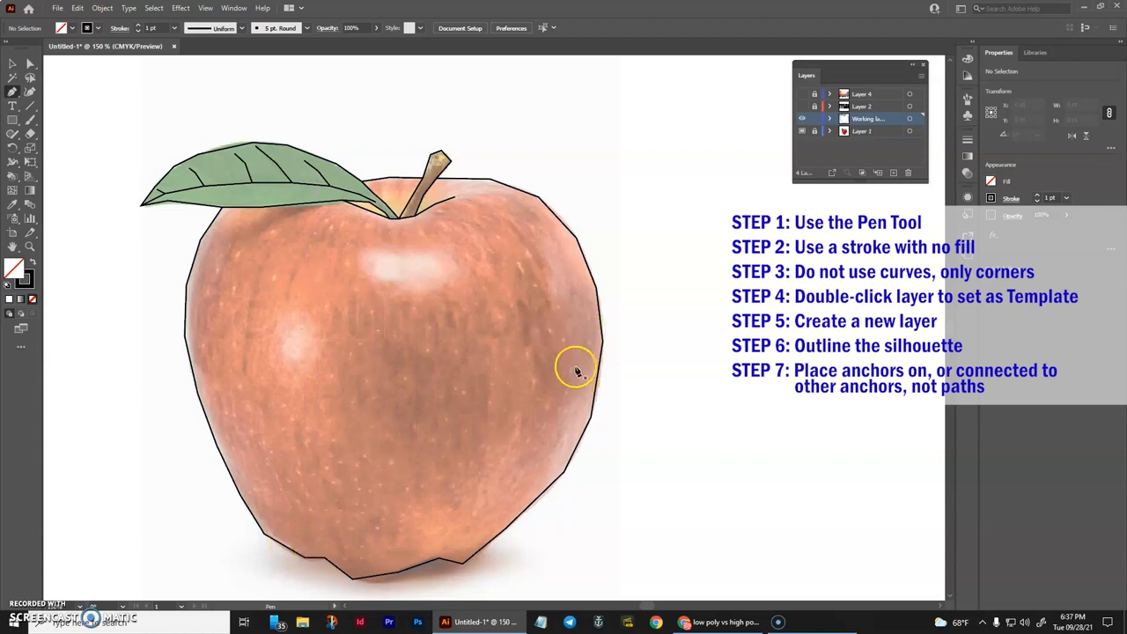
mouse_move(367, 250)
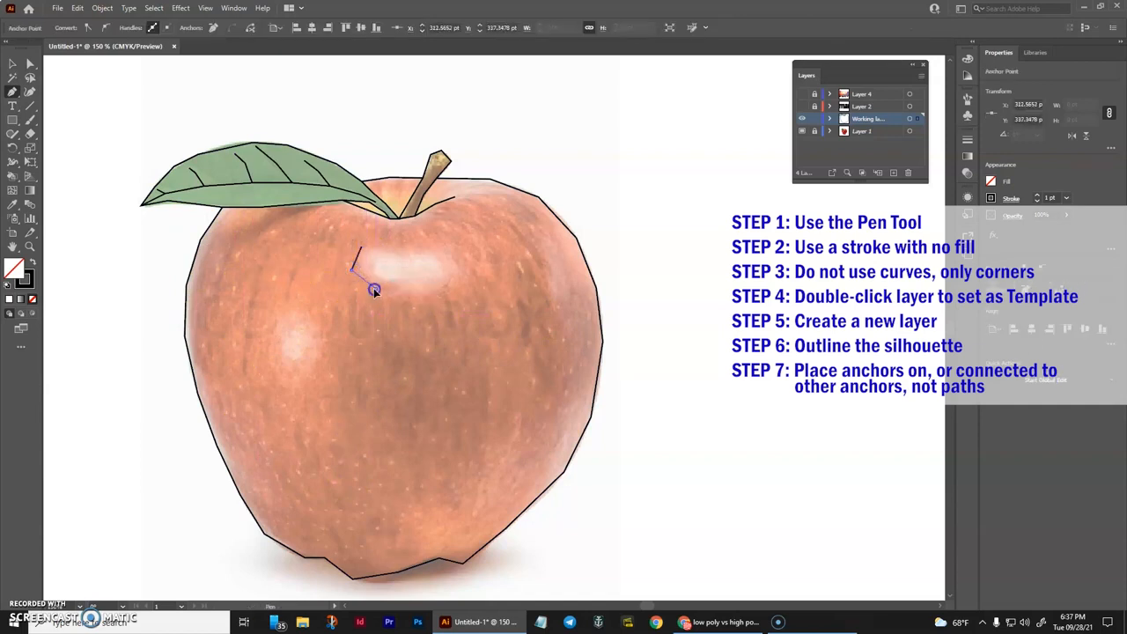
Draw closed facets around the highlight, left patch and lower-right edge of the apple.
left_click(451, 243)
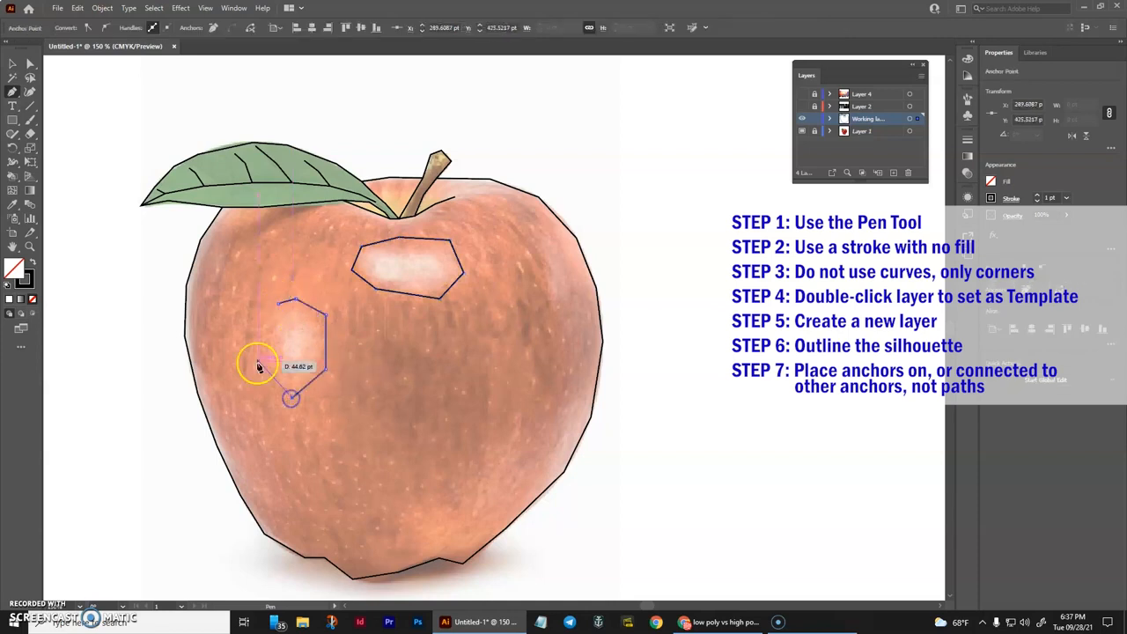
left_click(567, 351)
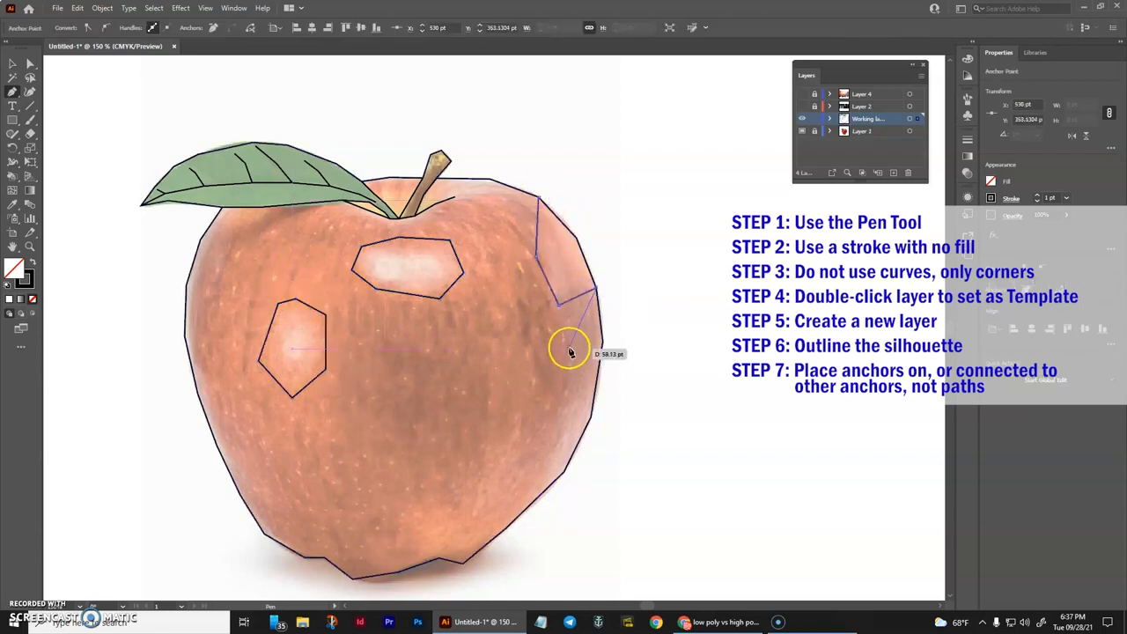
left_click(535, 484)
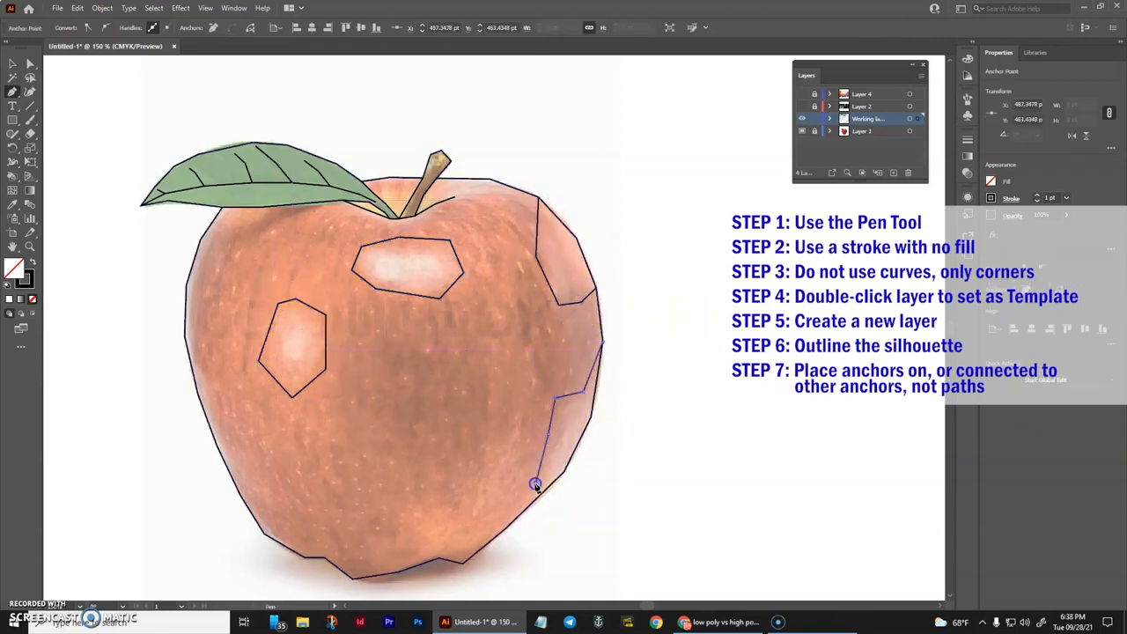
left_click(415, 490)
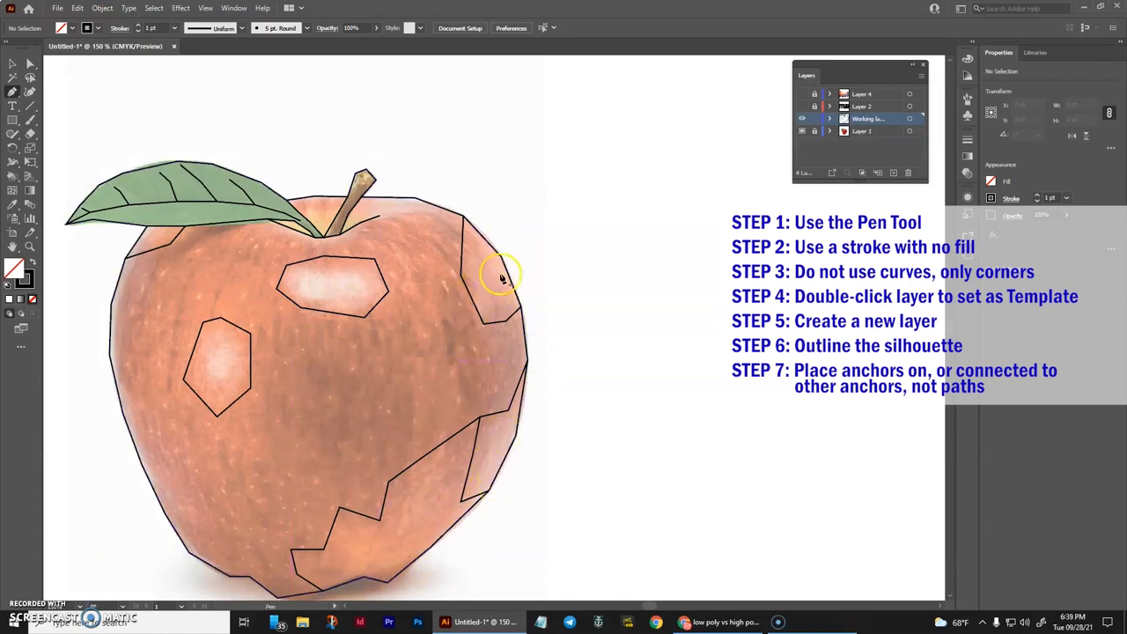
mouse_move(213, 315)
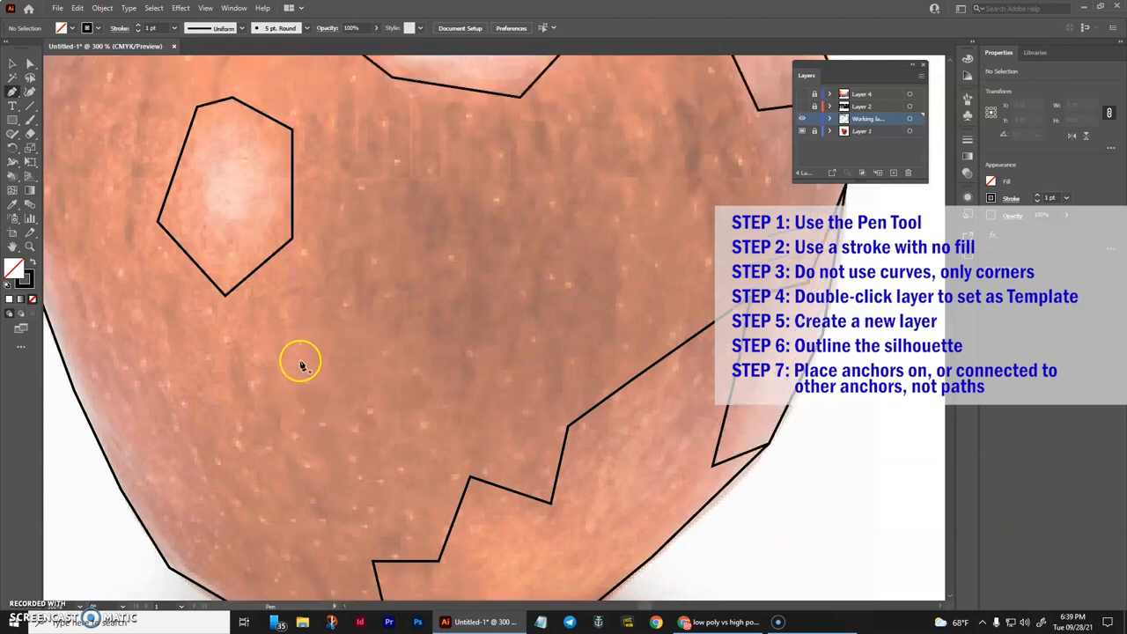
mouse_move(310, 354)
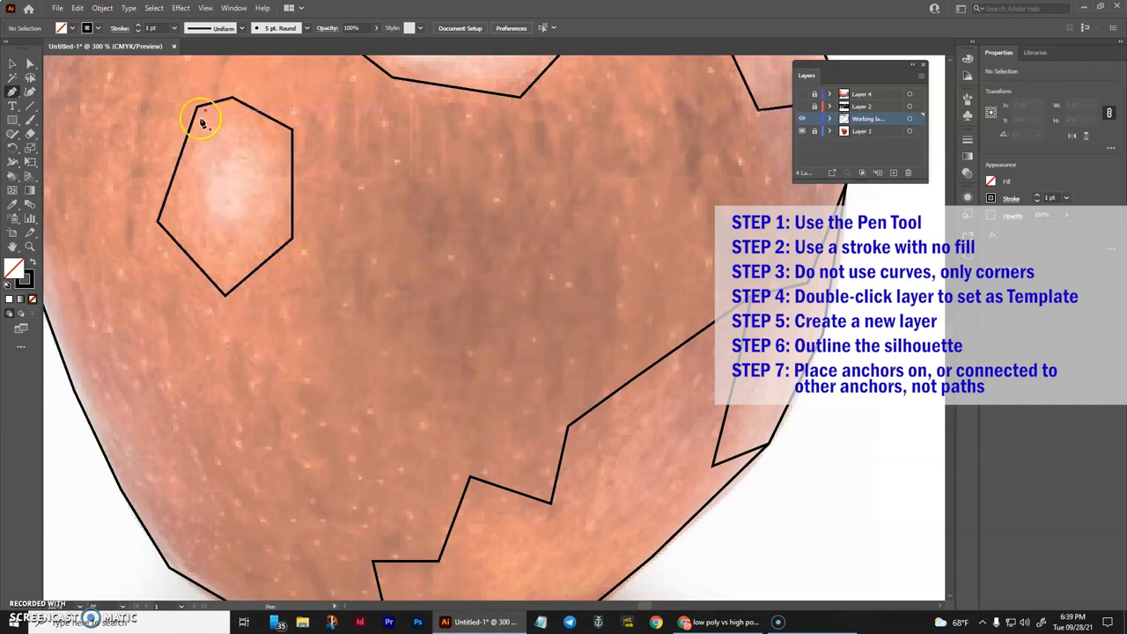
mouse_move(359, 232)
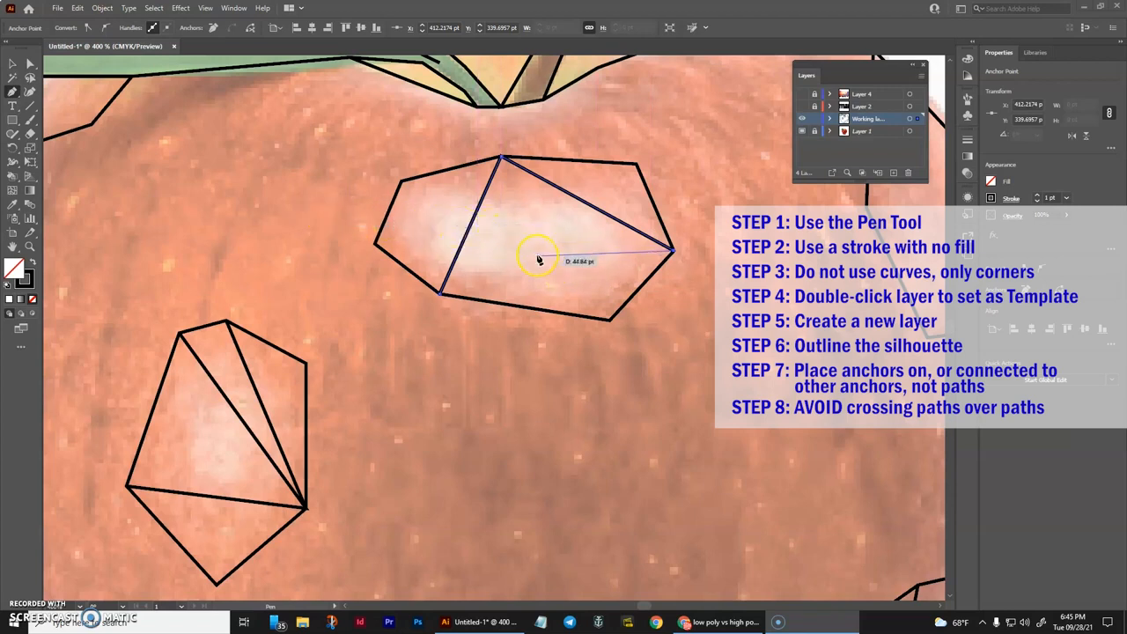
mouse_move(373, 245)
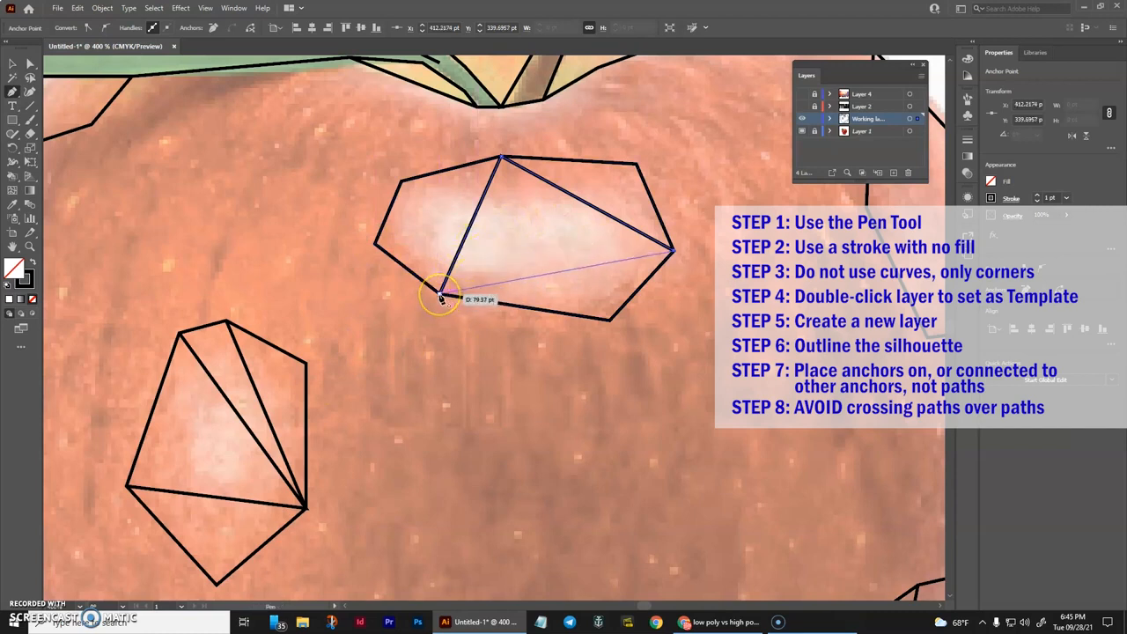
Join the highlight's anchors with a straight dividing line to form triangles.
left_click(443, 292)
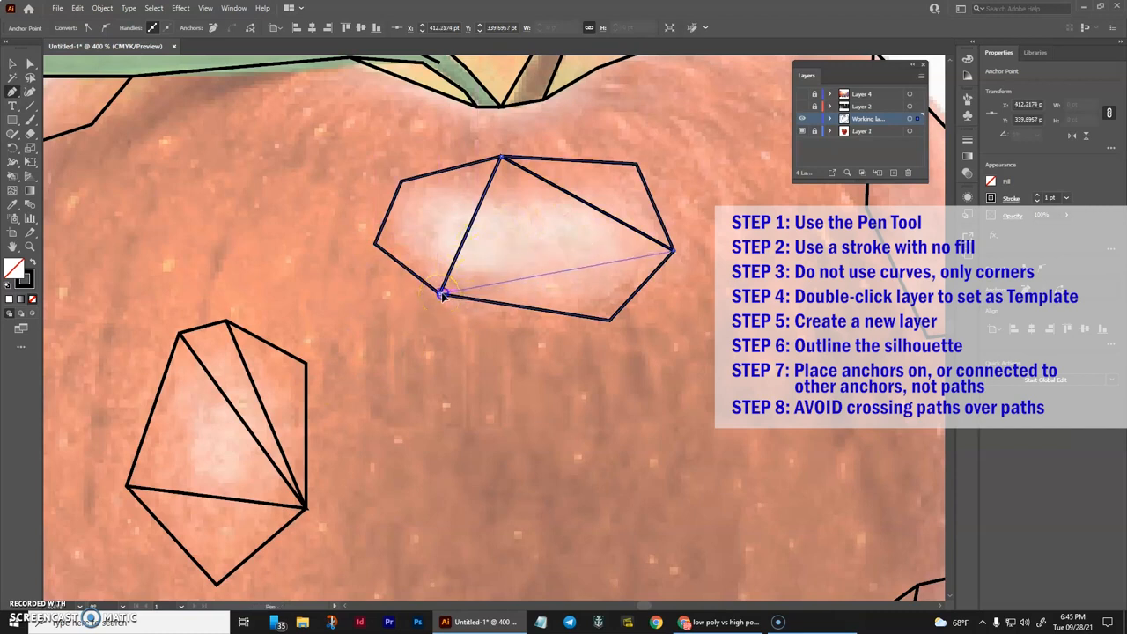
left_click(363, 262)
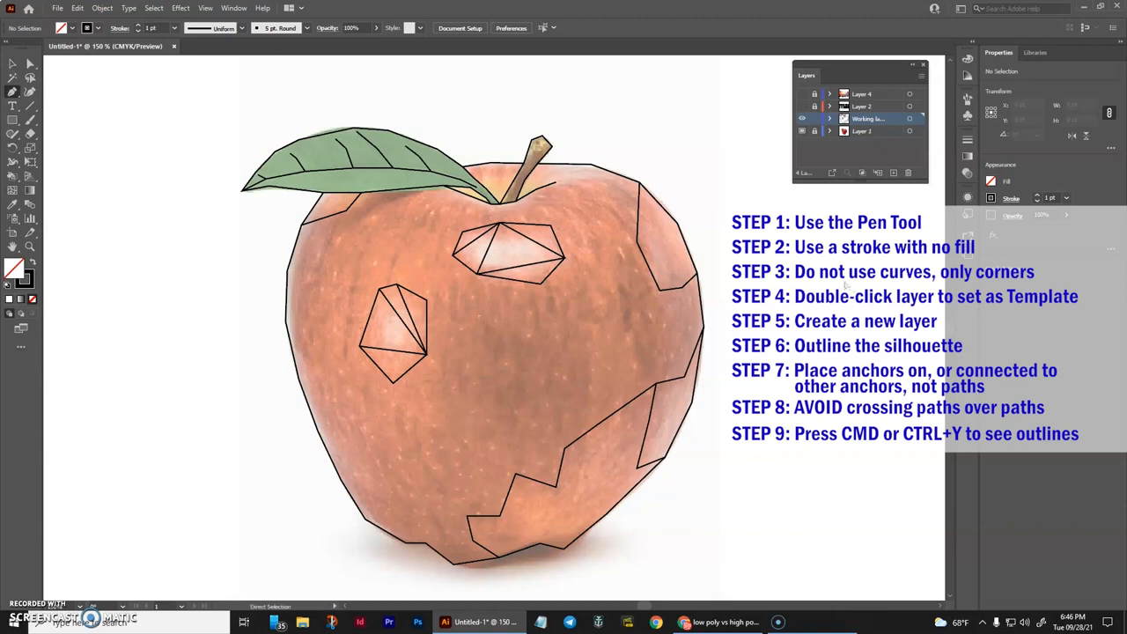
Check line connections in Outline view (Ctrl+Y), adjust an anchor, and return to Preview.
key("ctrl+y")
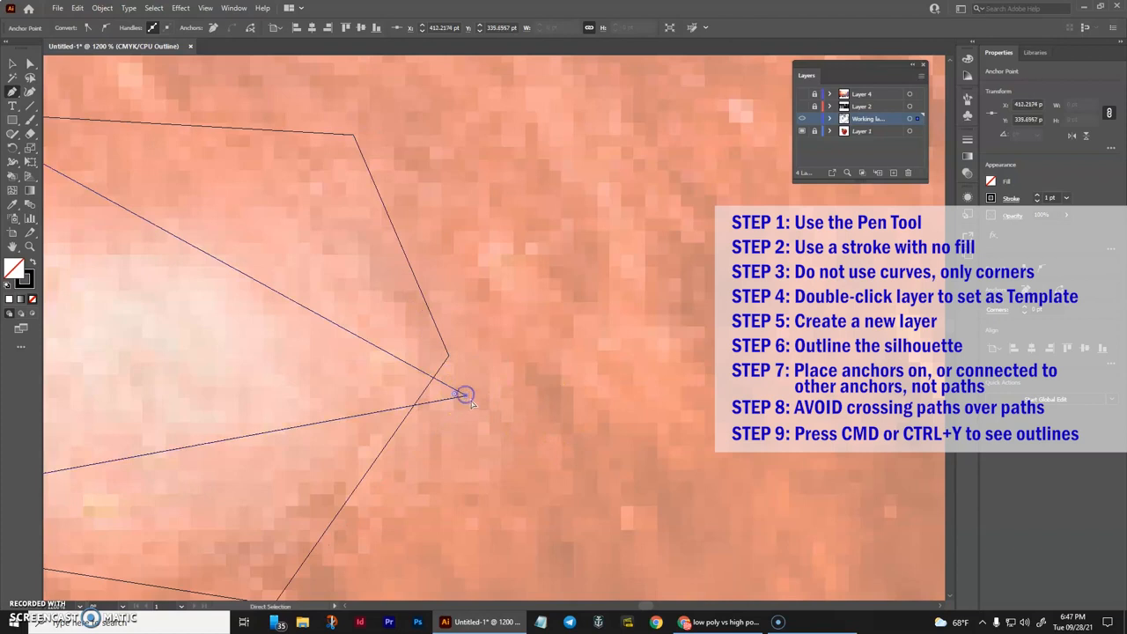
left_click_drag(465, 394, 443, 361)
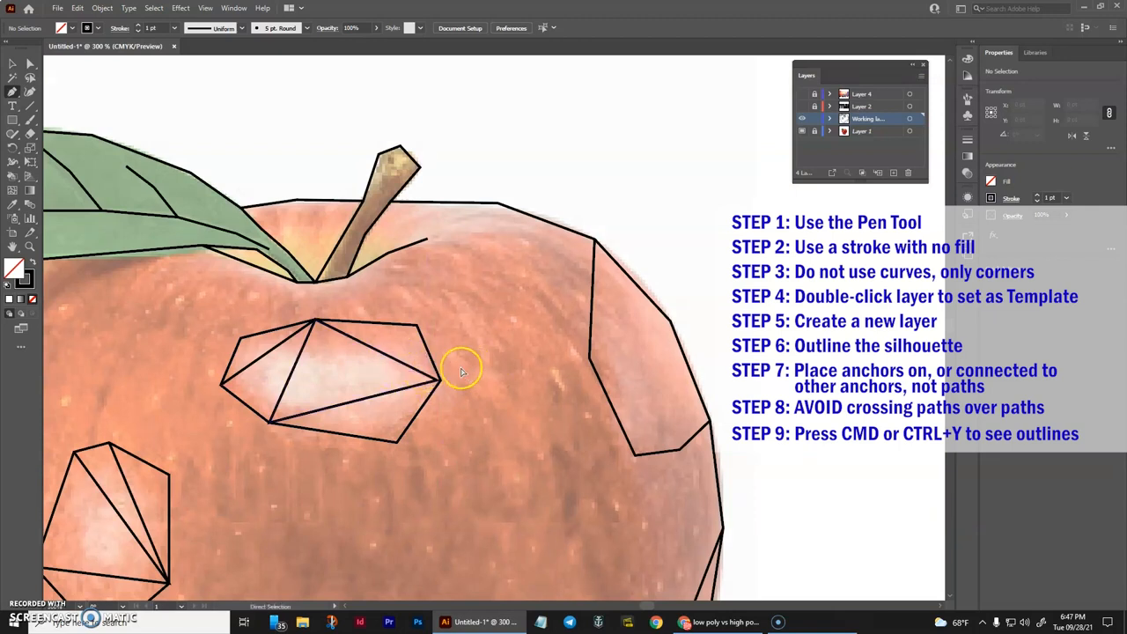
key("Ctrl+Y")
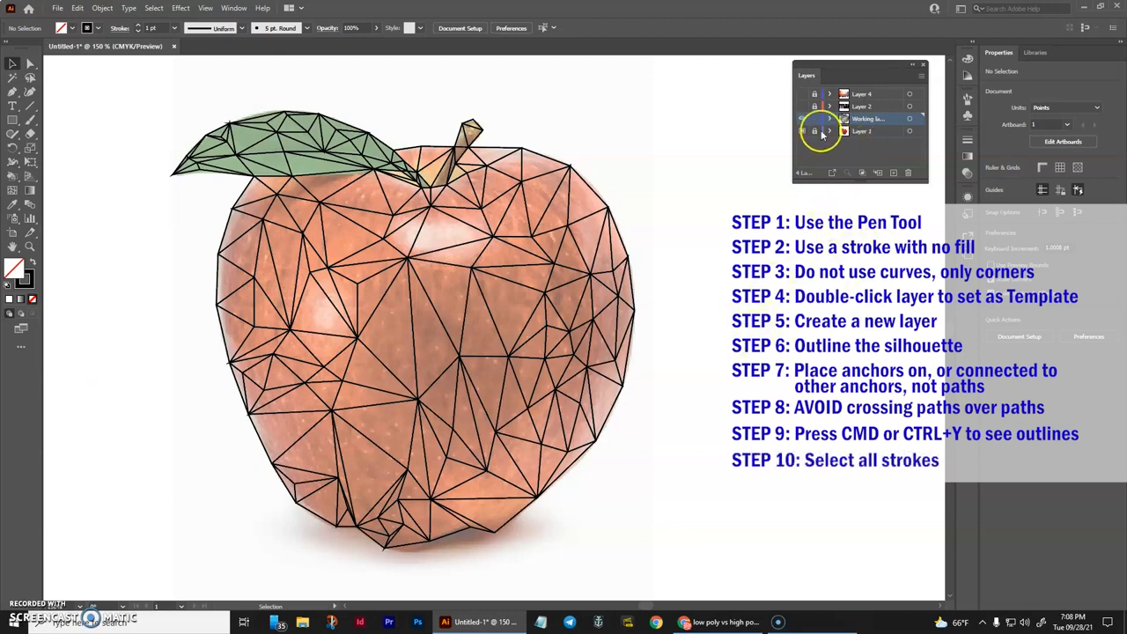
Review Layer 1's options and apply them, switching off the template setting.
left_click(801, 118)
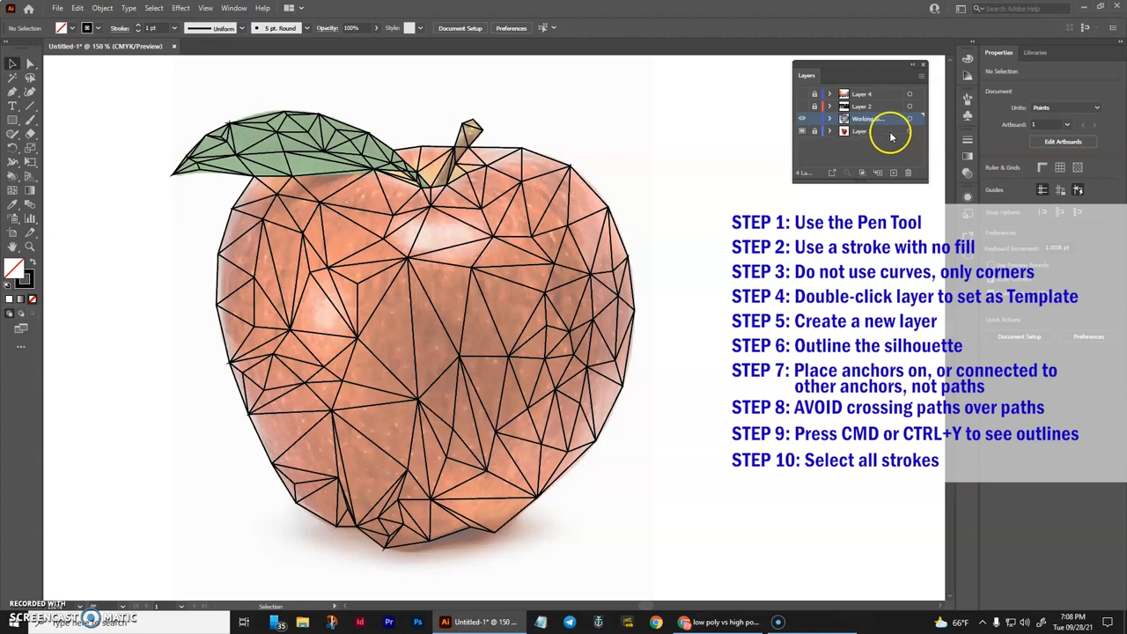
double_click(861, 130)
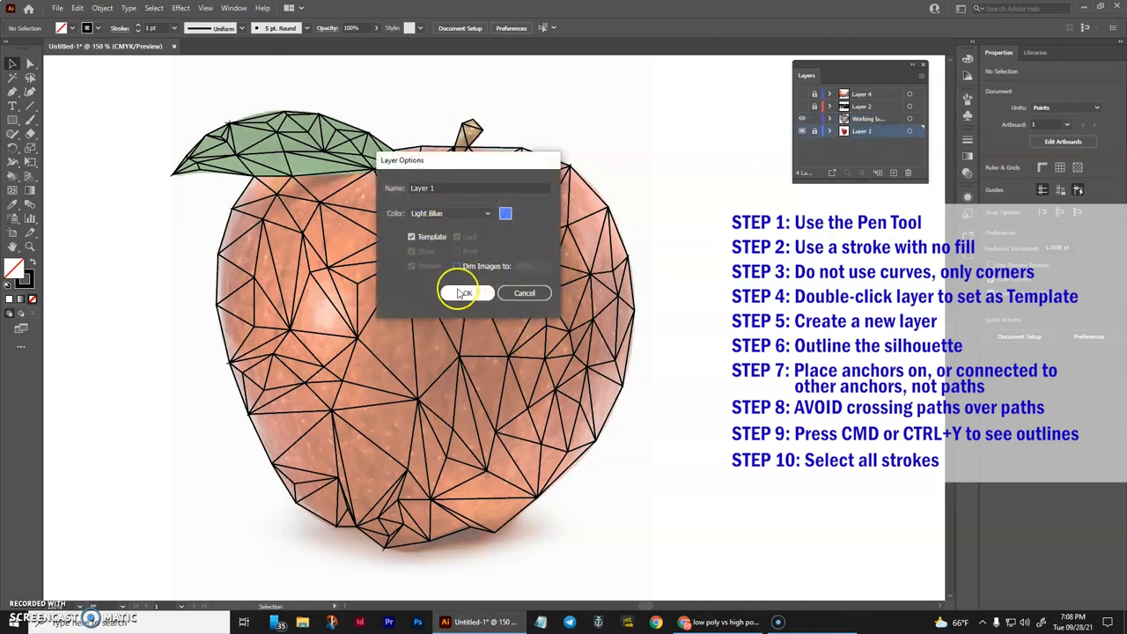
left_click(465, 292)
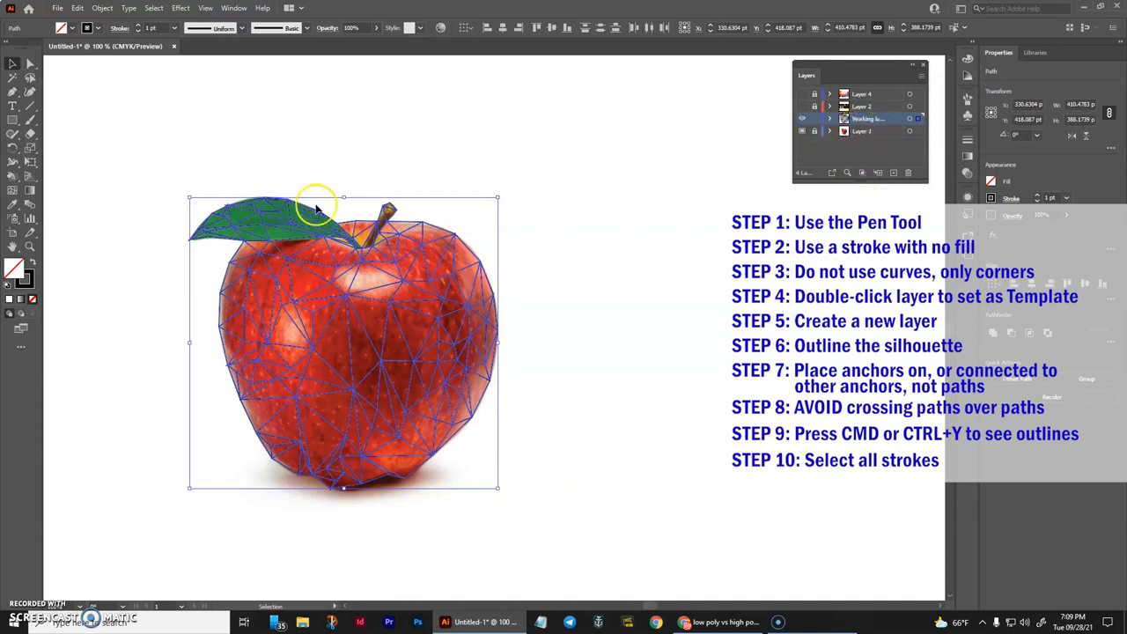
mouse_move(602, 166)
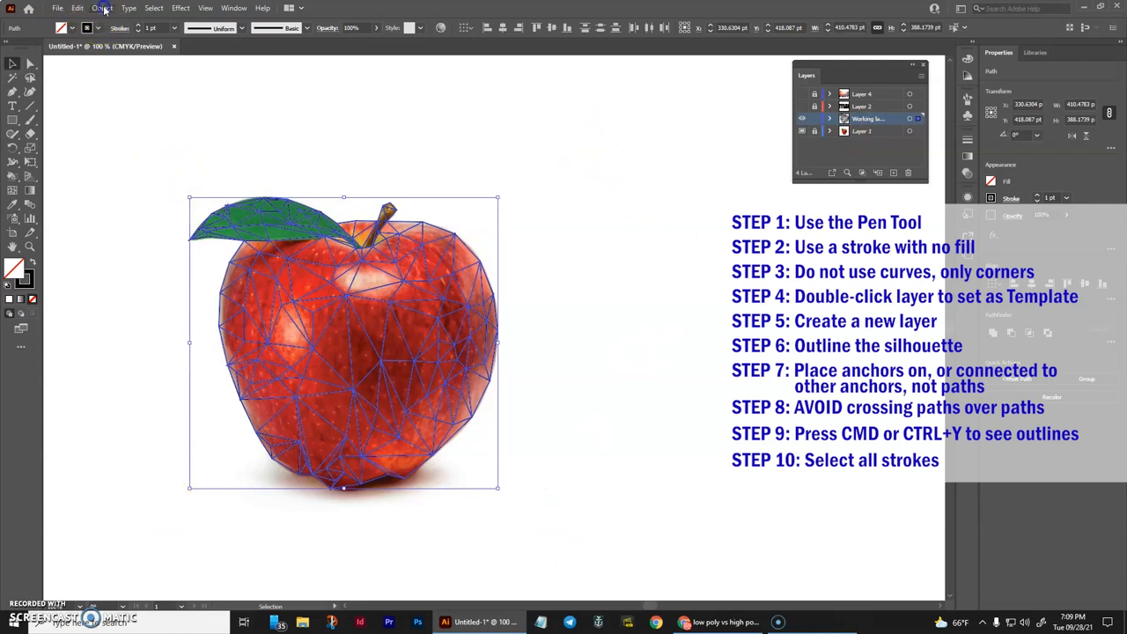
Convert all selected triangle strokes into one Live Paint group via Object > Live Paint > Make.
left_click(102, 7)
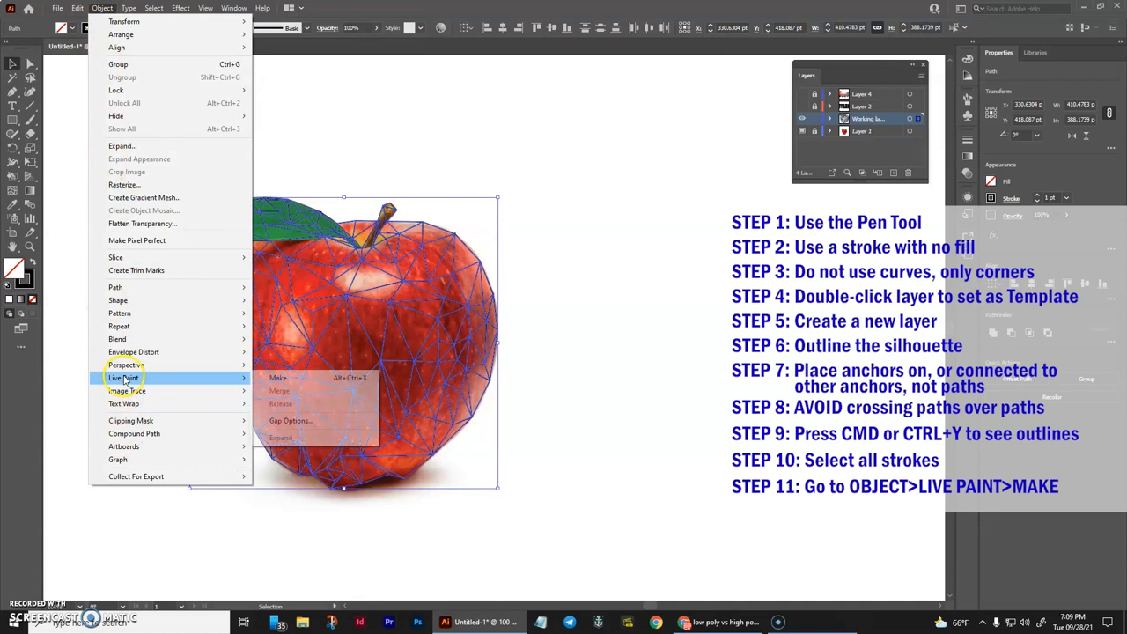
mouse_move(278, 377)
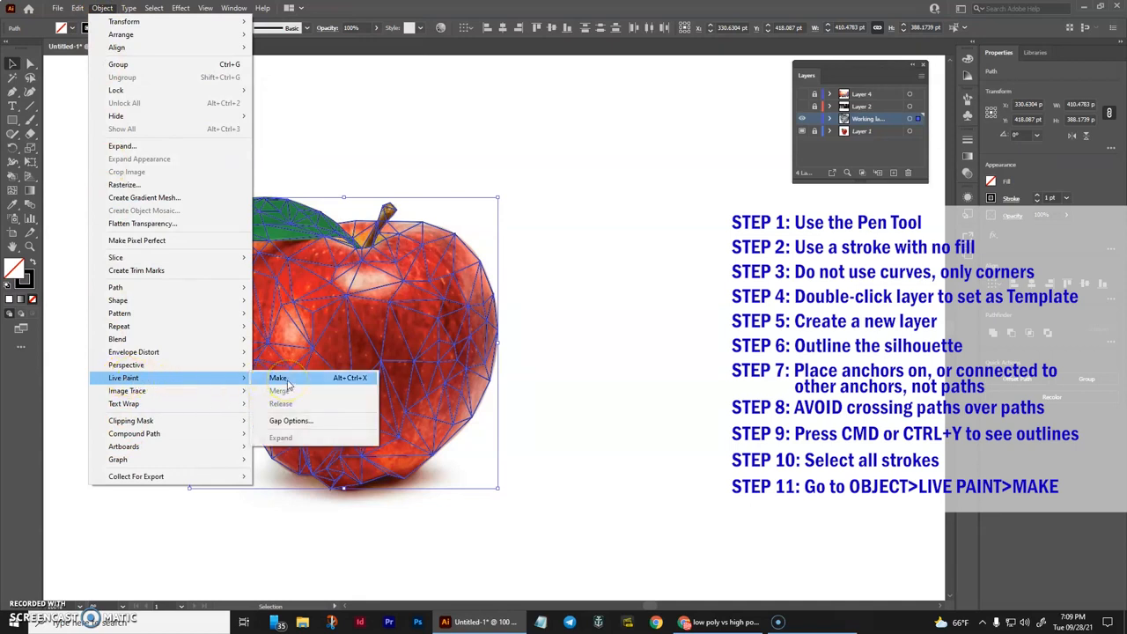
left_click(278, 377)
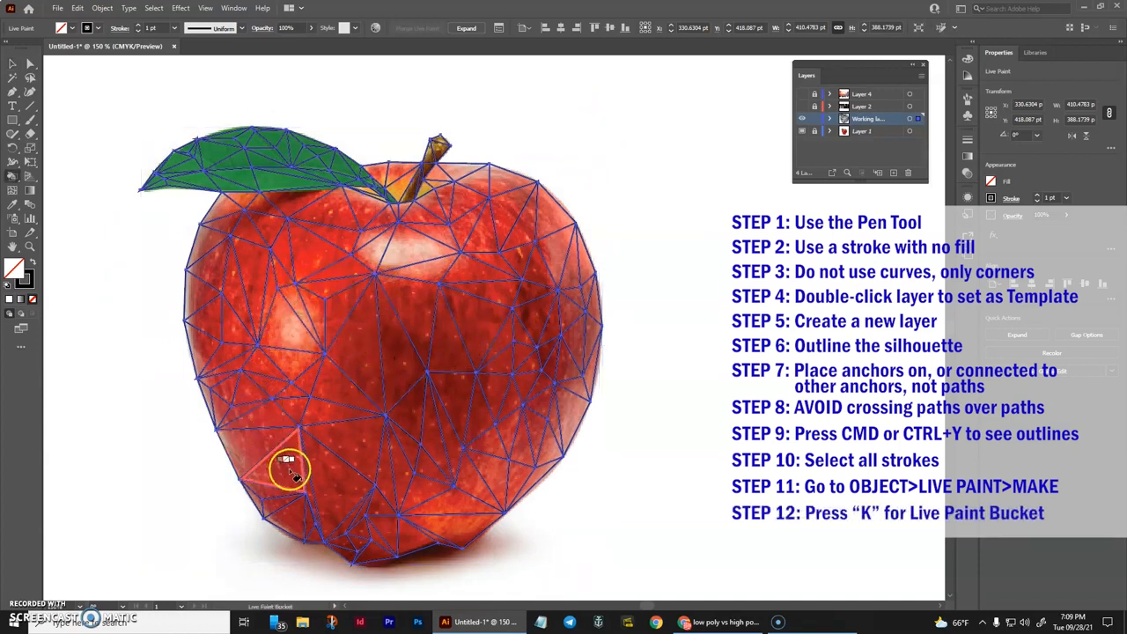
mouse_move(361, 285)
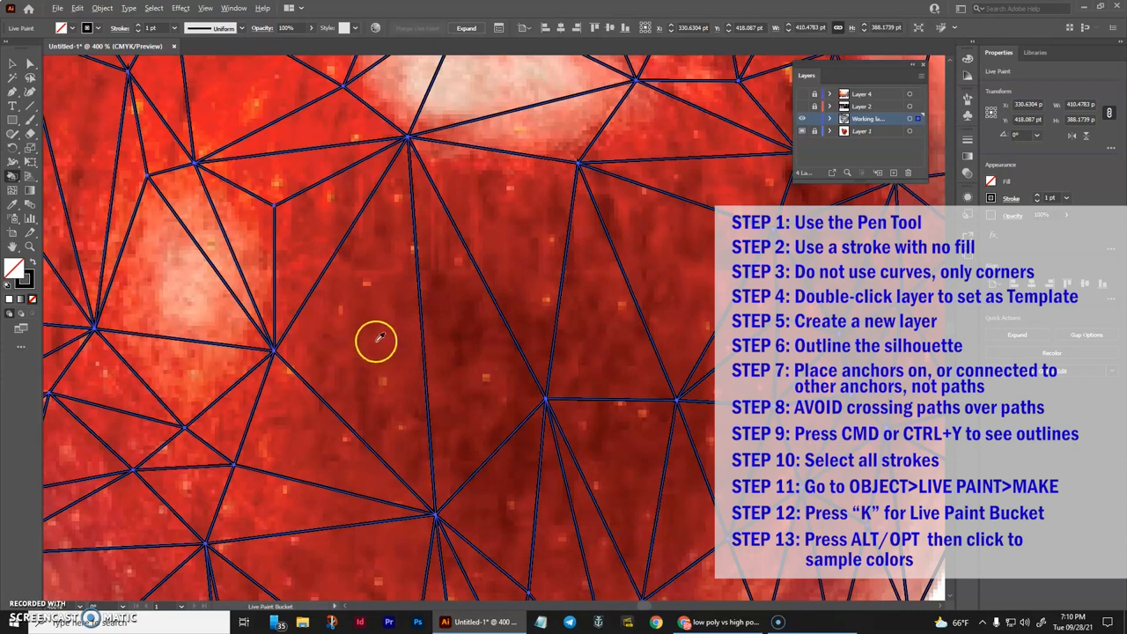
mouse_move(370, 330)
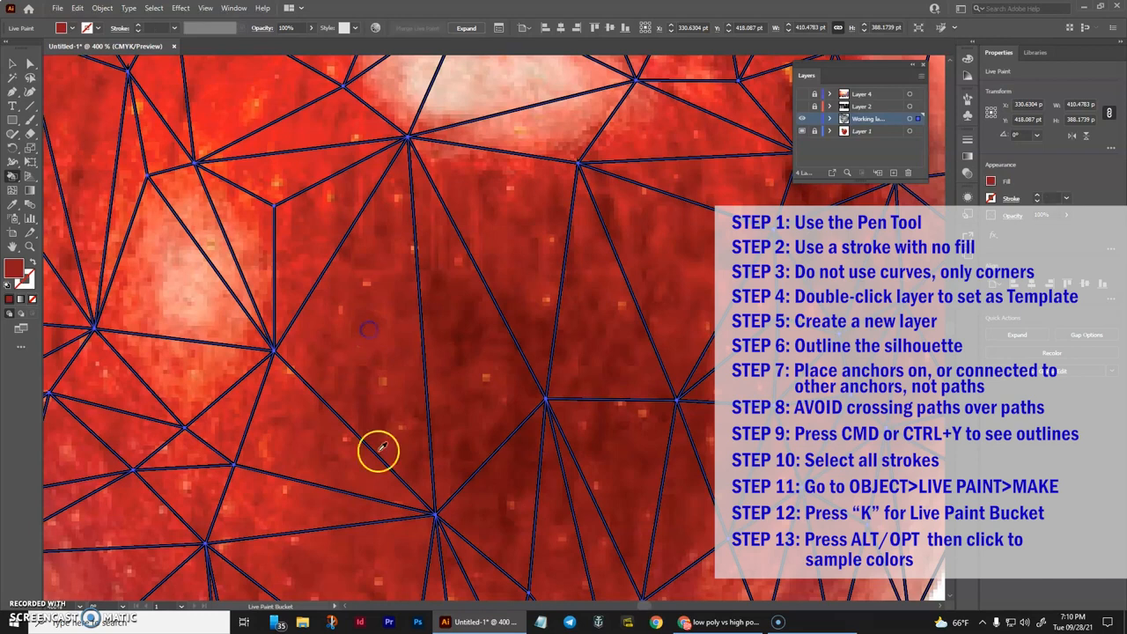
mouse_move(316, 332)
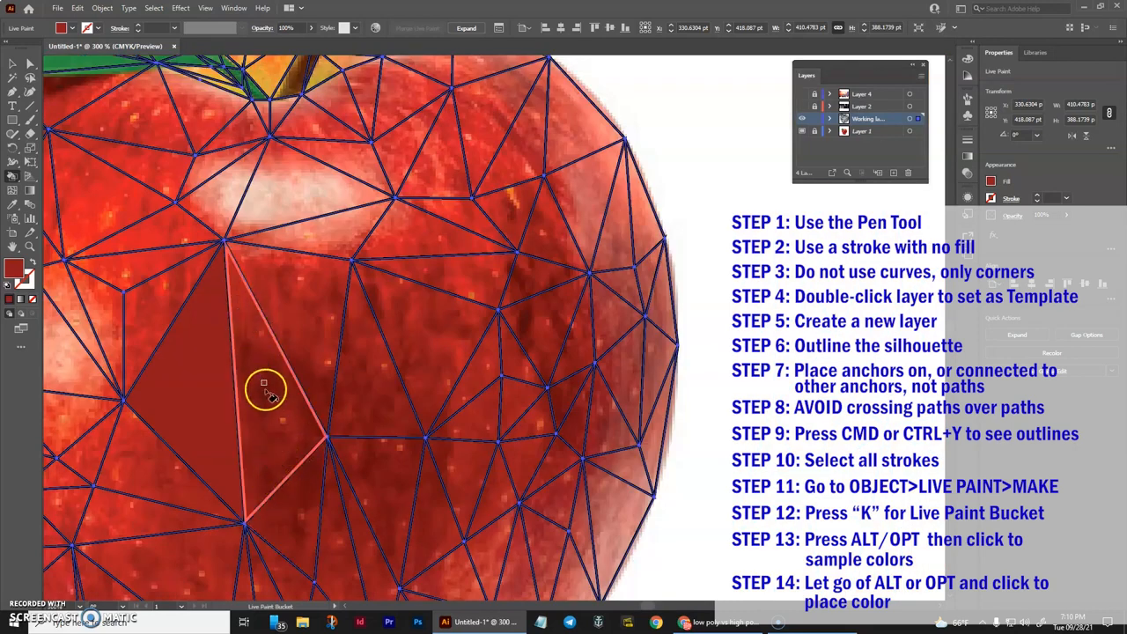
mouse_move(403, 380)
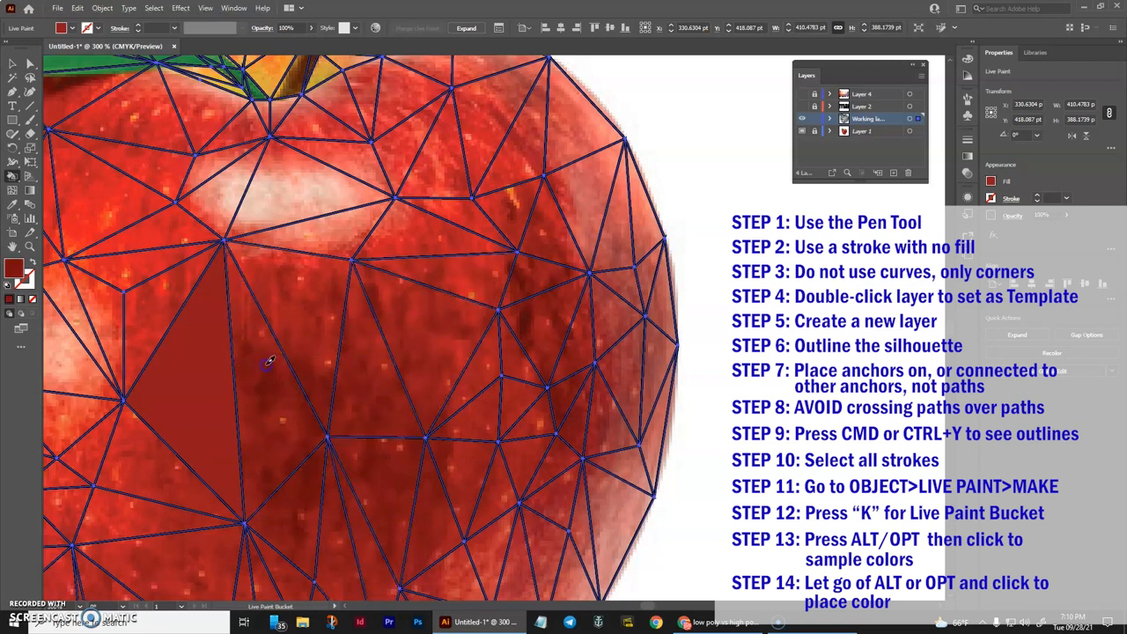
Fill a central triangle with red sampled from the apple photo using the Live Paint Bucket.
left_click(264, 455)
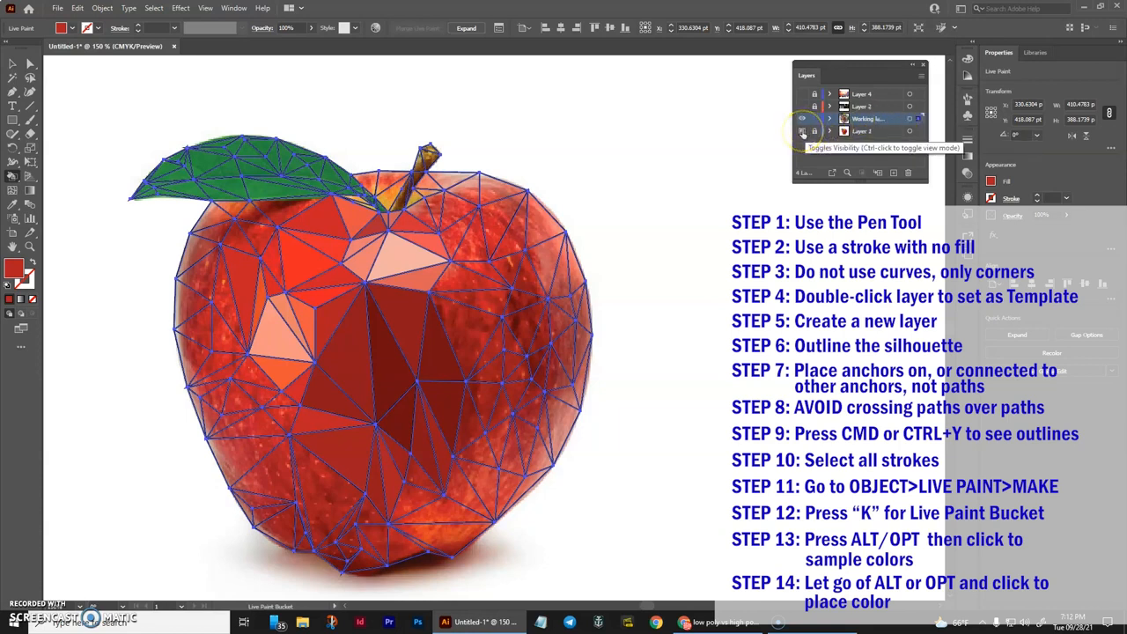
Hide the template apple photo layer beneath the coloured facets.
left_click(801, 119)
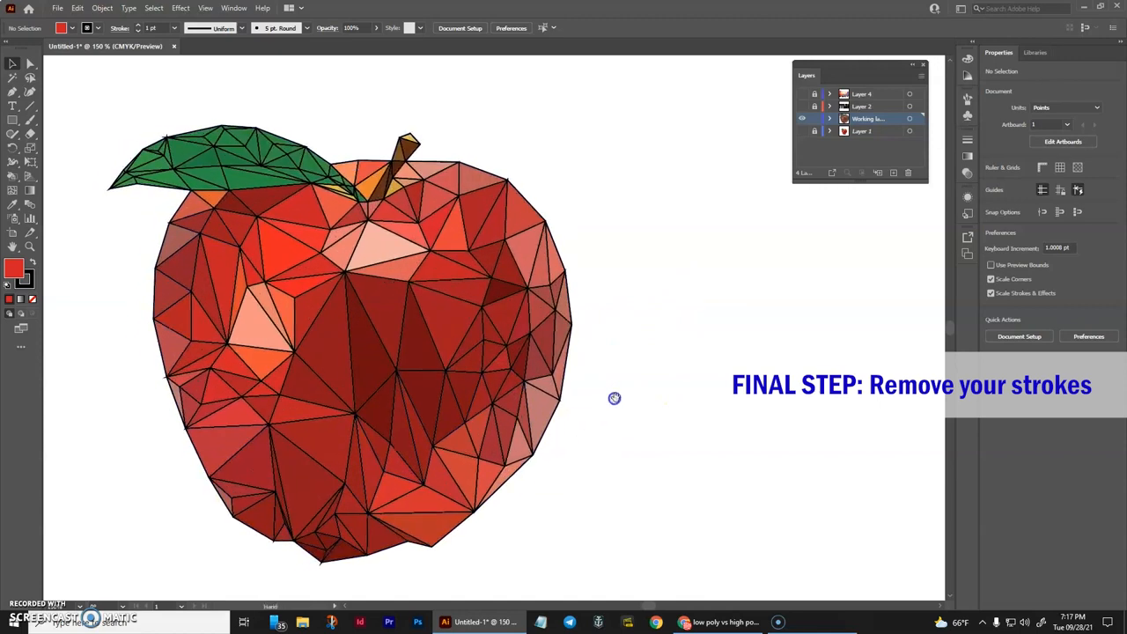
Select the coloured apple Live Paint group and set its stroke to None.
left_click(379, 364)
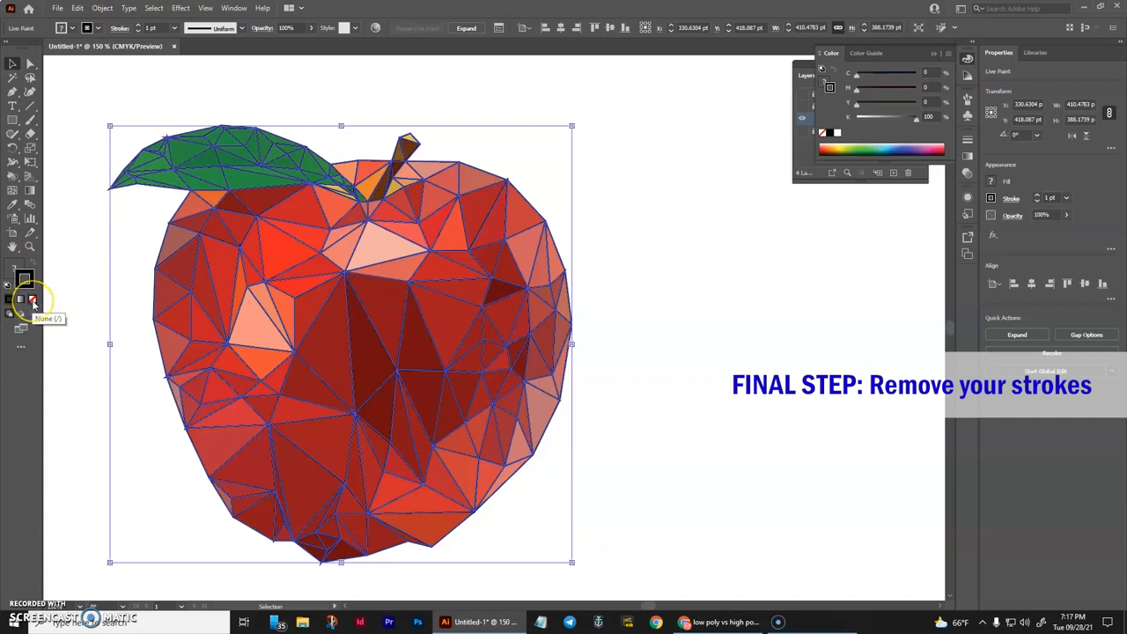
left_click(32, 299)
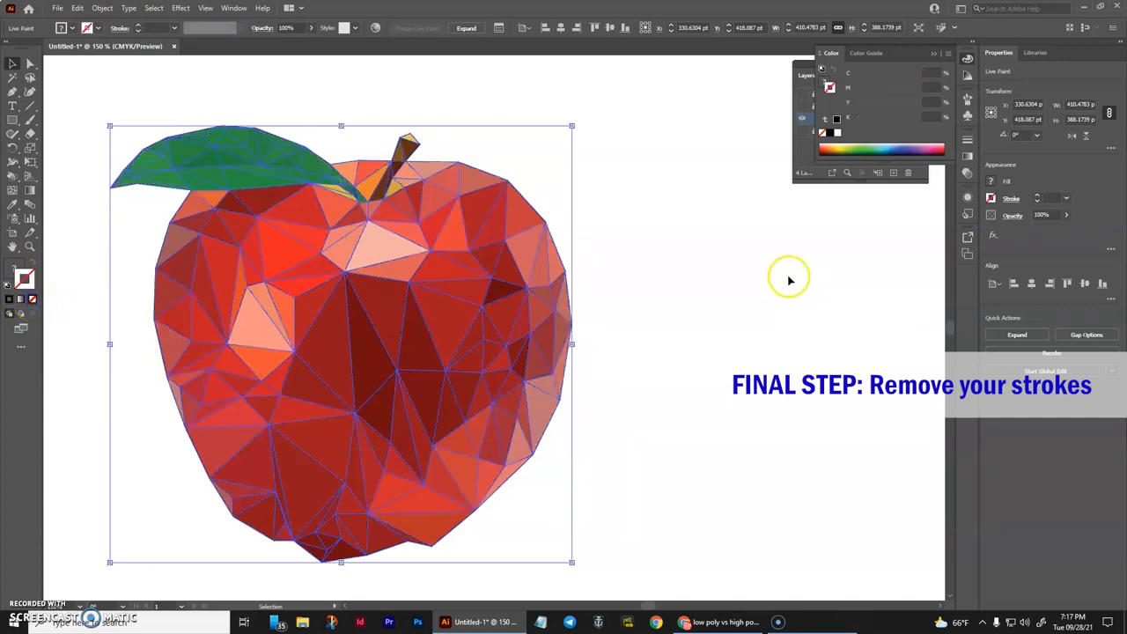